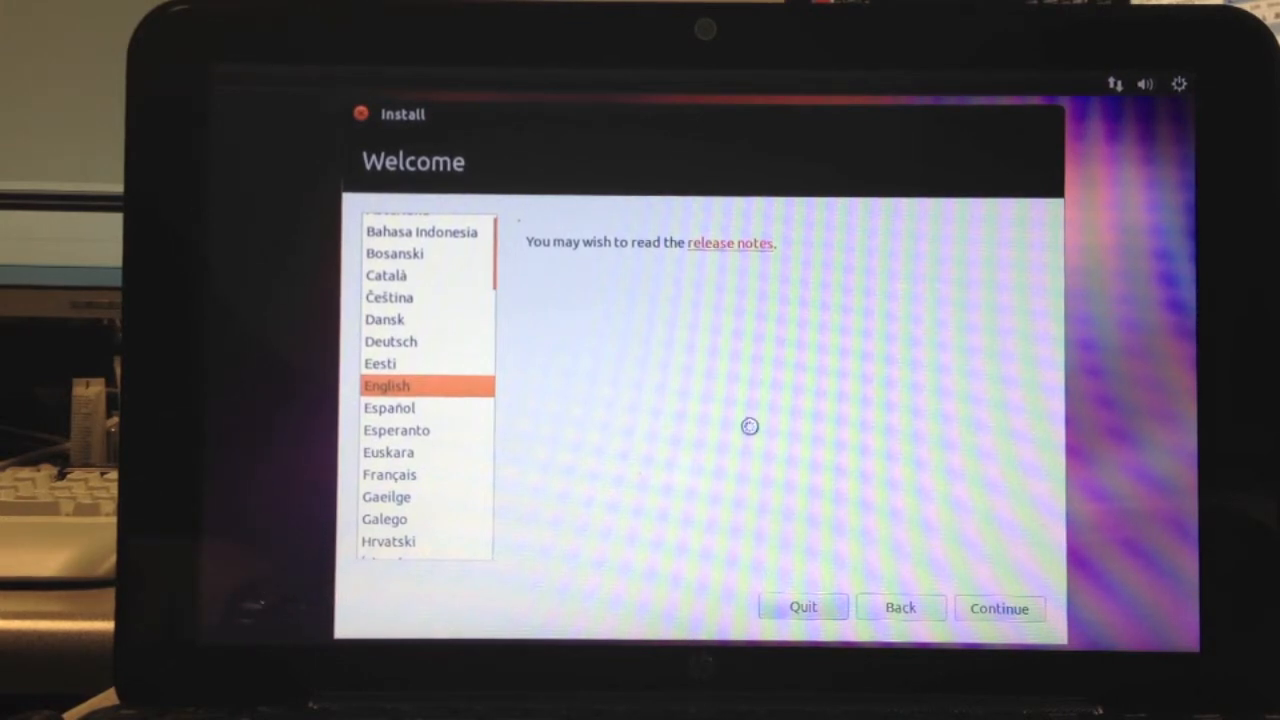
- Accept English on the Welcome page and advance to the preparation checks
click(999, 608)
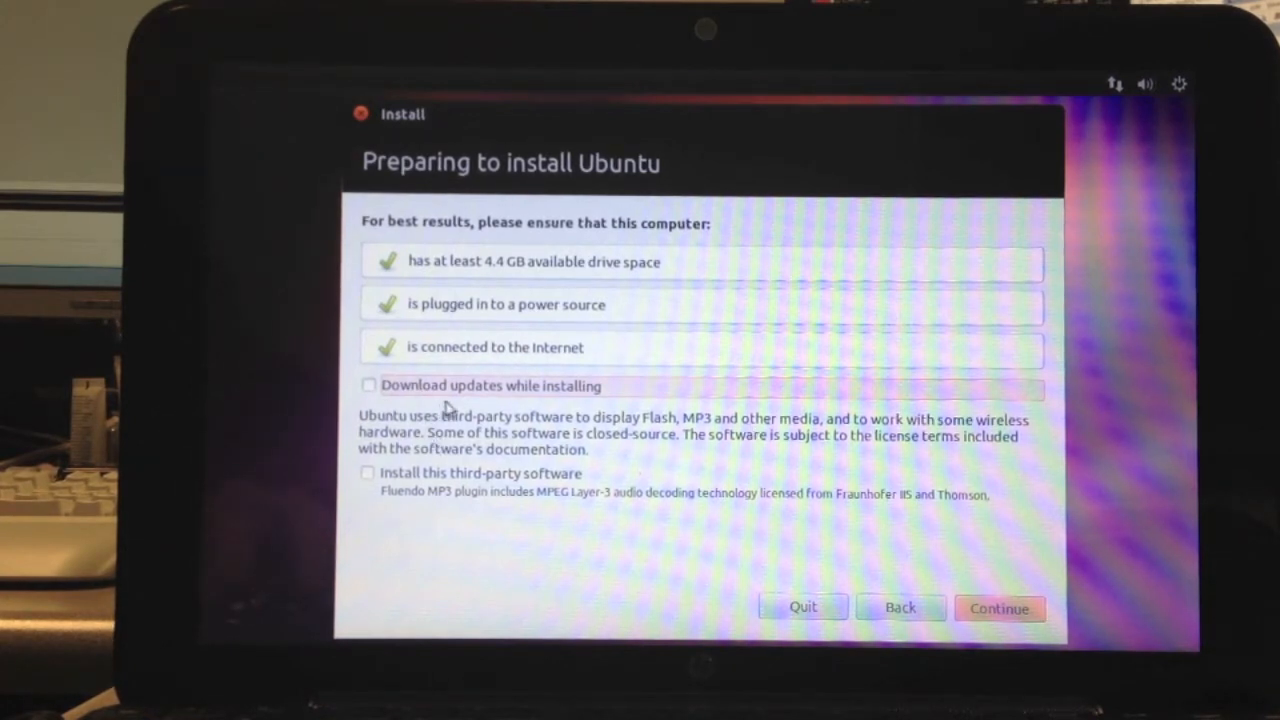
- Enable 'Download updates while installing', leaving third-party software unticked
click(369, 385)
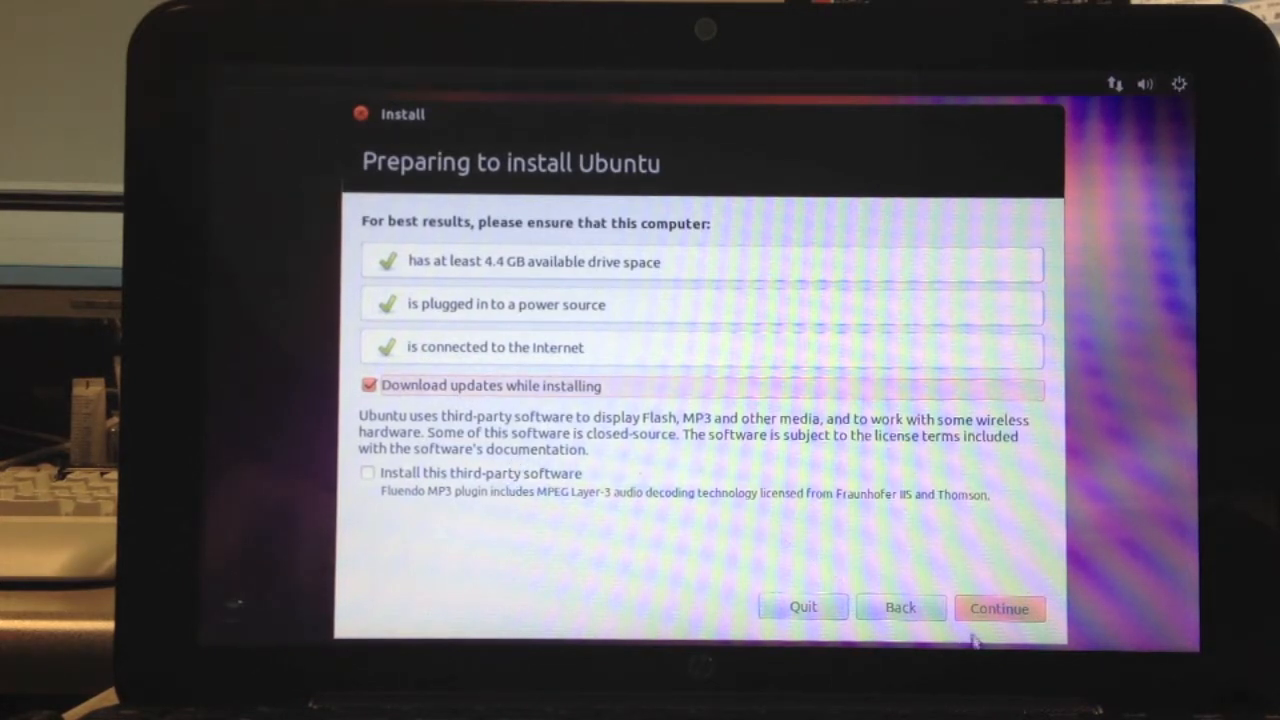
click(999, 608)
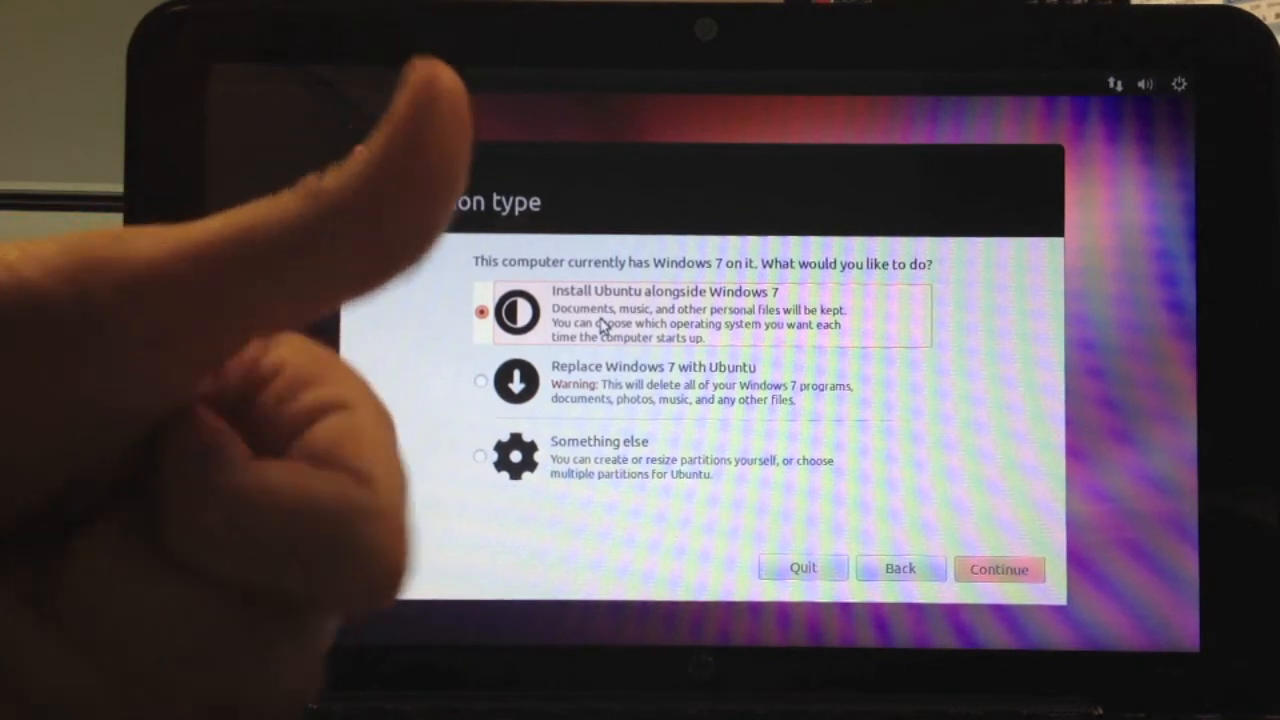
mouse_move(515, 383)
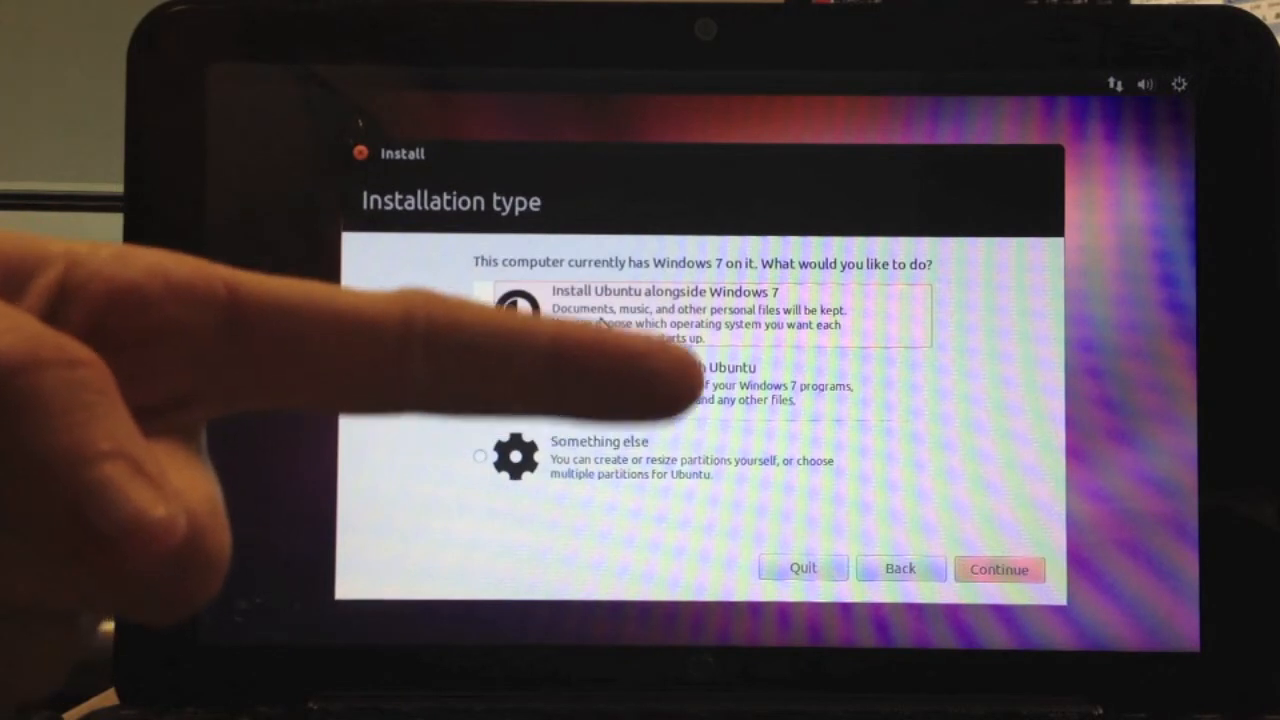
- Choose 'Install Ubuntu alongside Windows 7' and advance to drive-space allocation
click(481, 311)
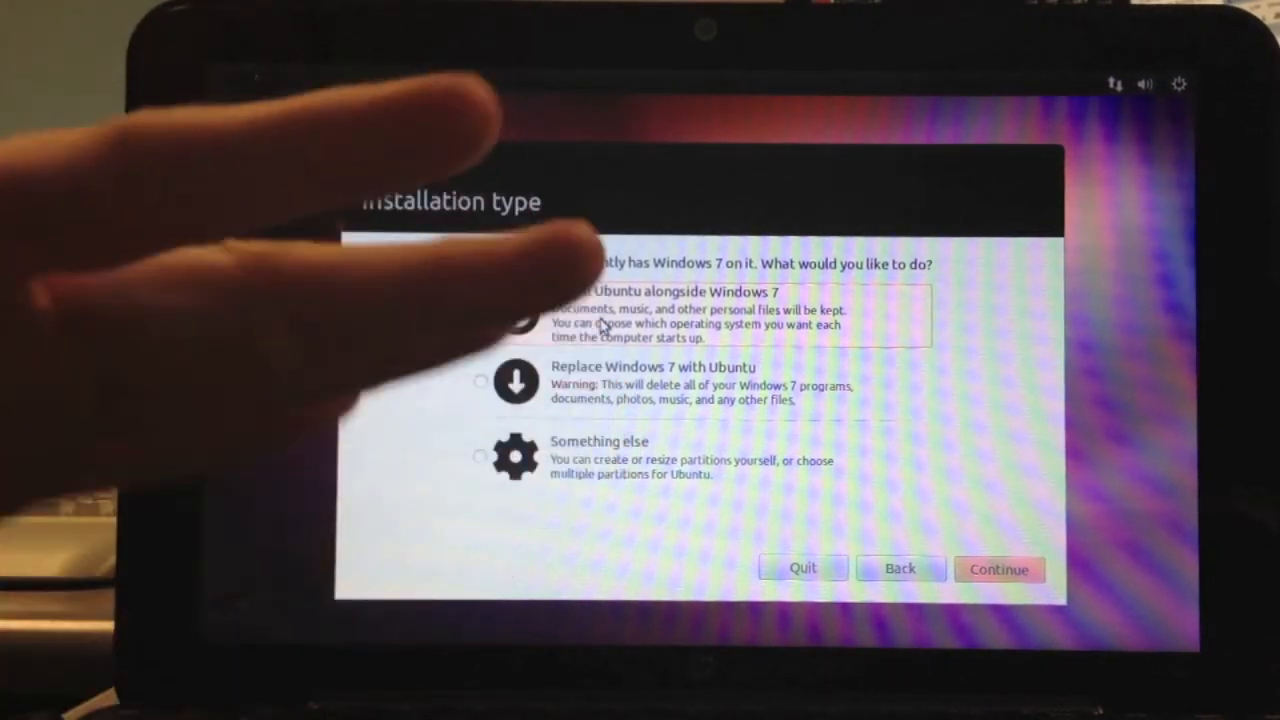
click(482, 311)
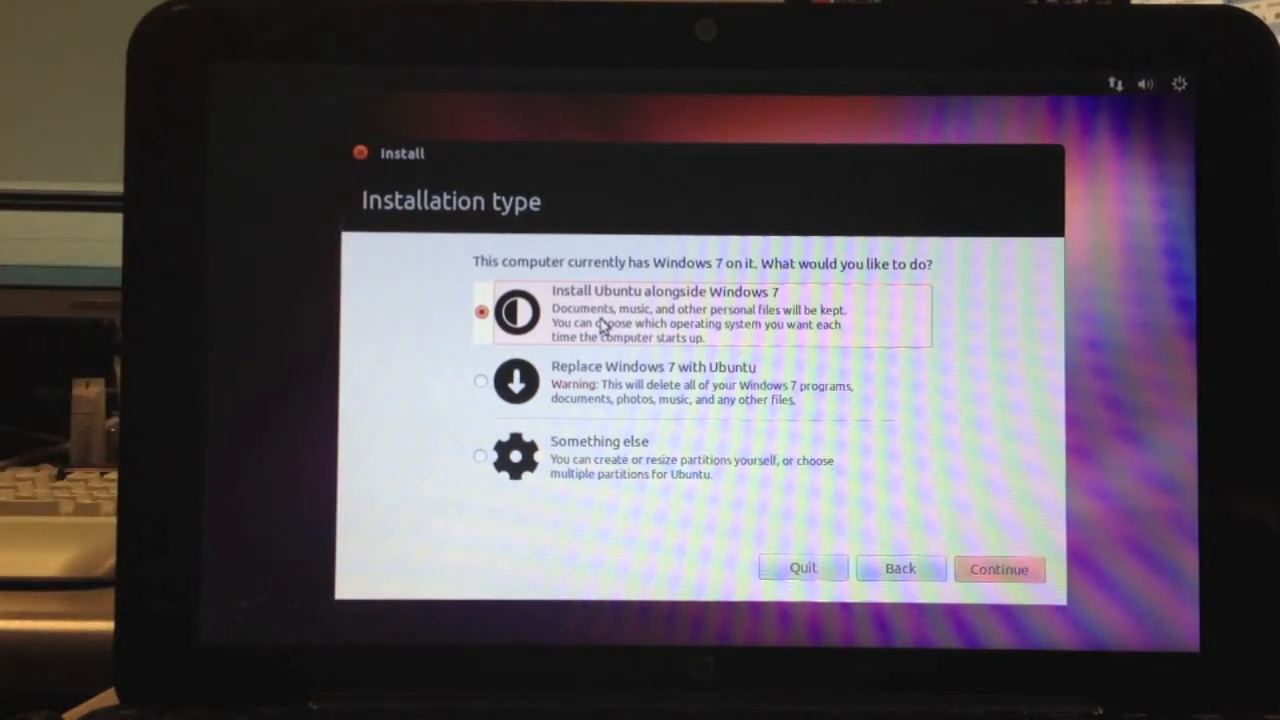
mouse_move(875, 305)
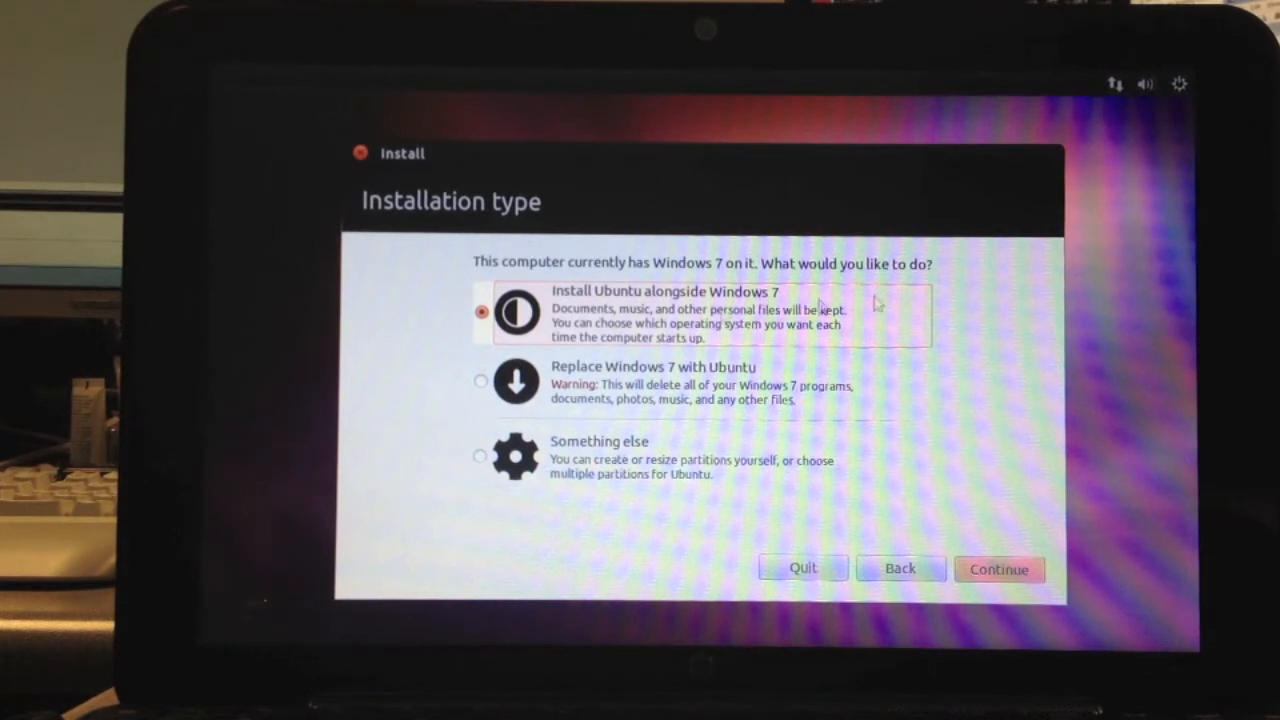
mouse_move(1035, 640)
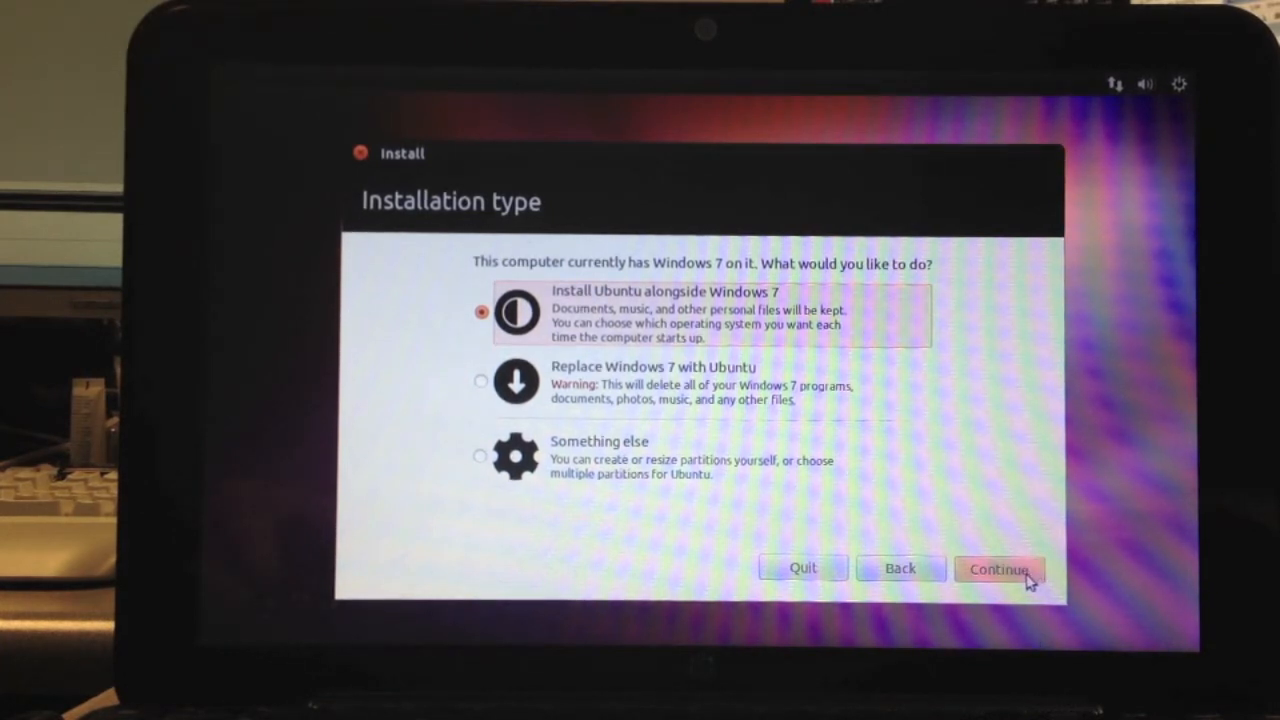
click(999, 569)
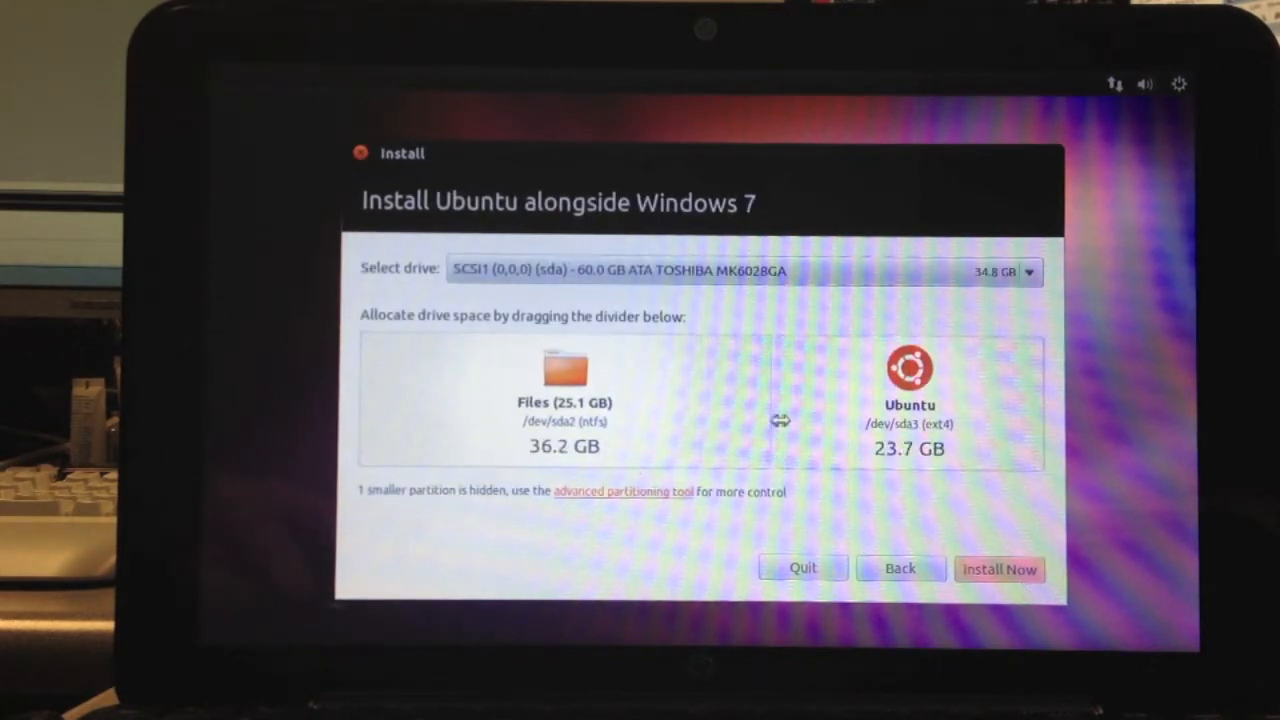
- Resize to 40.0 GB Files and 19.9 GB Ubuntu, install, and approve the disk write
drag(780, 420, 810, 427)
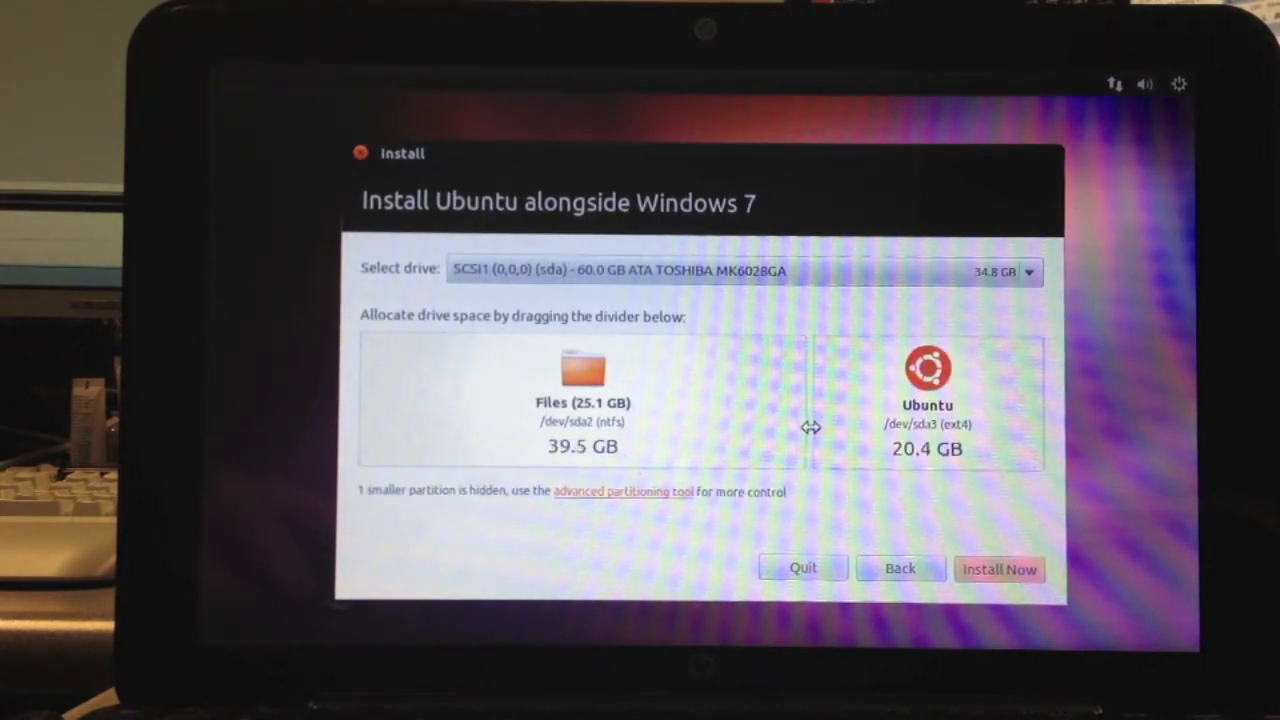
drag(810, 428, 815, 433)
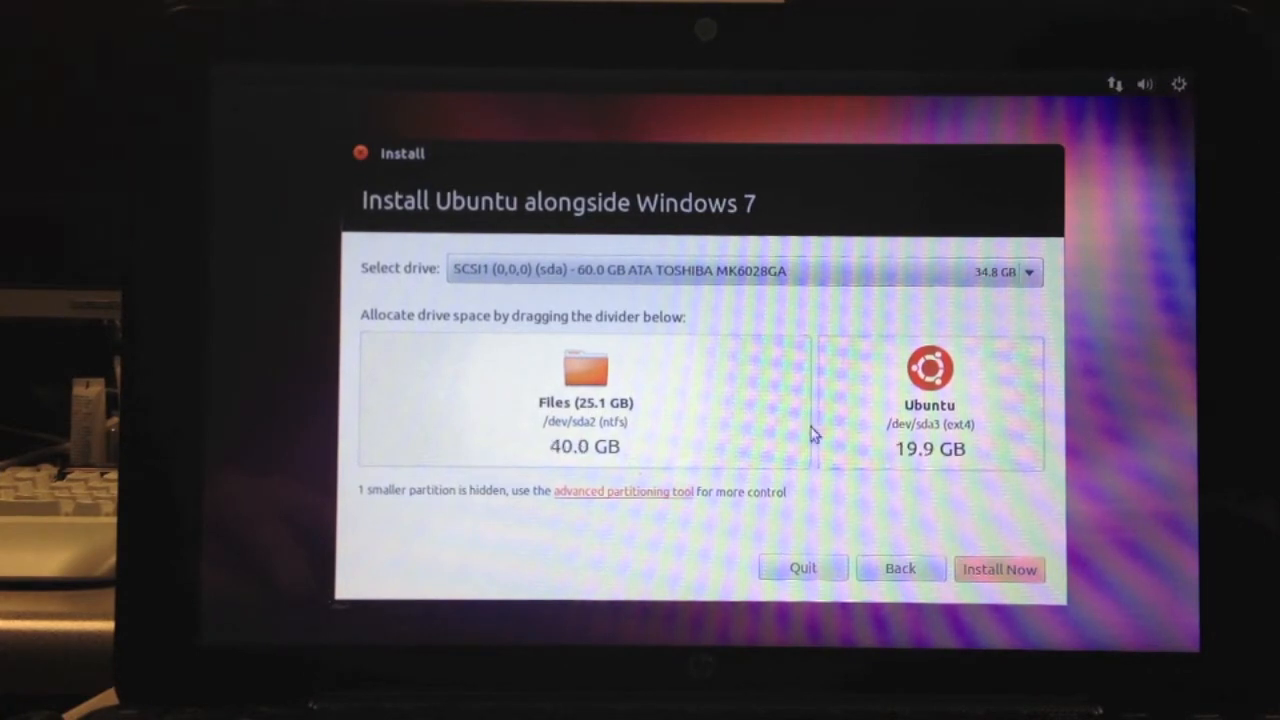
mouse_move(995, 467)
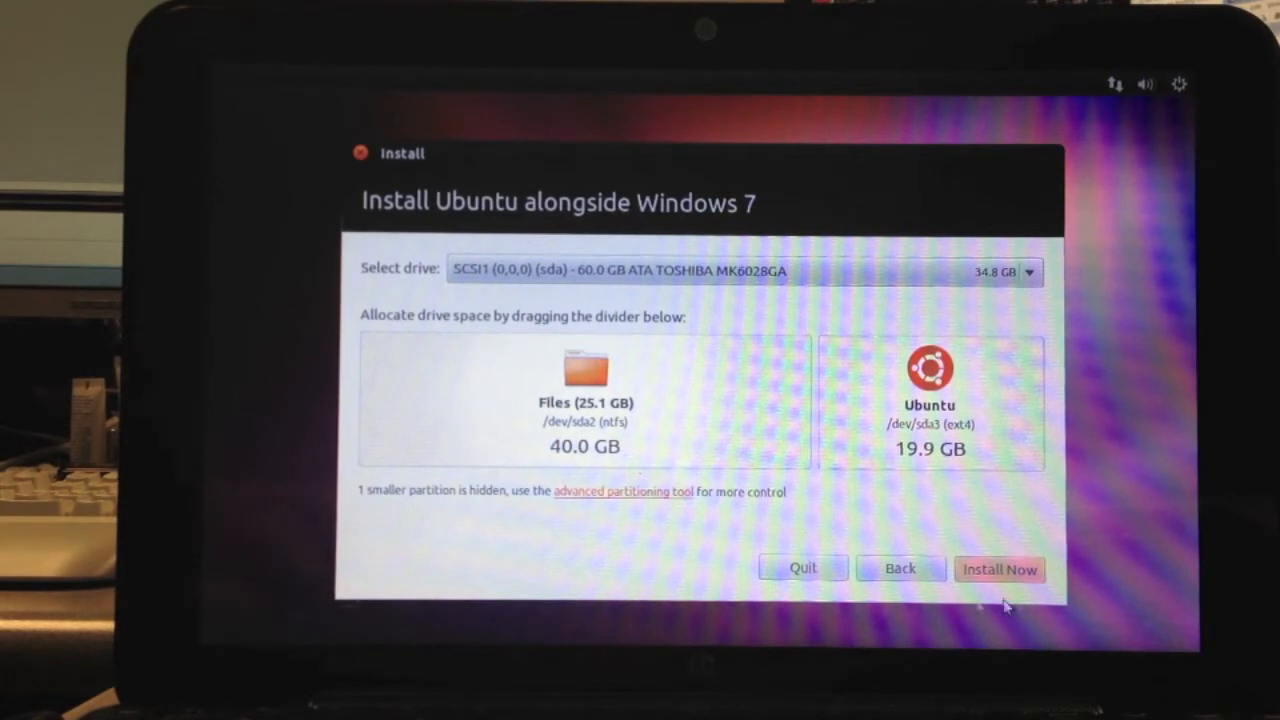
click(999, 569)
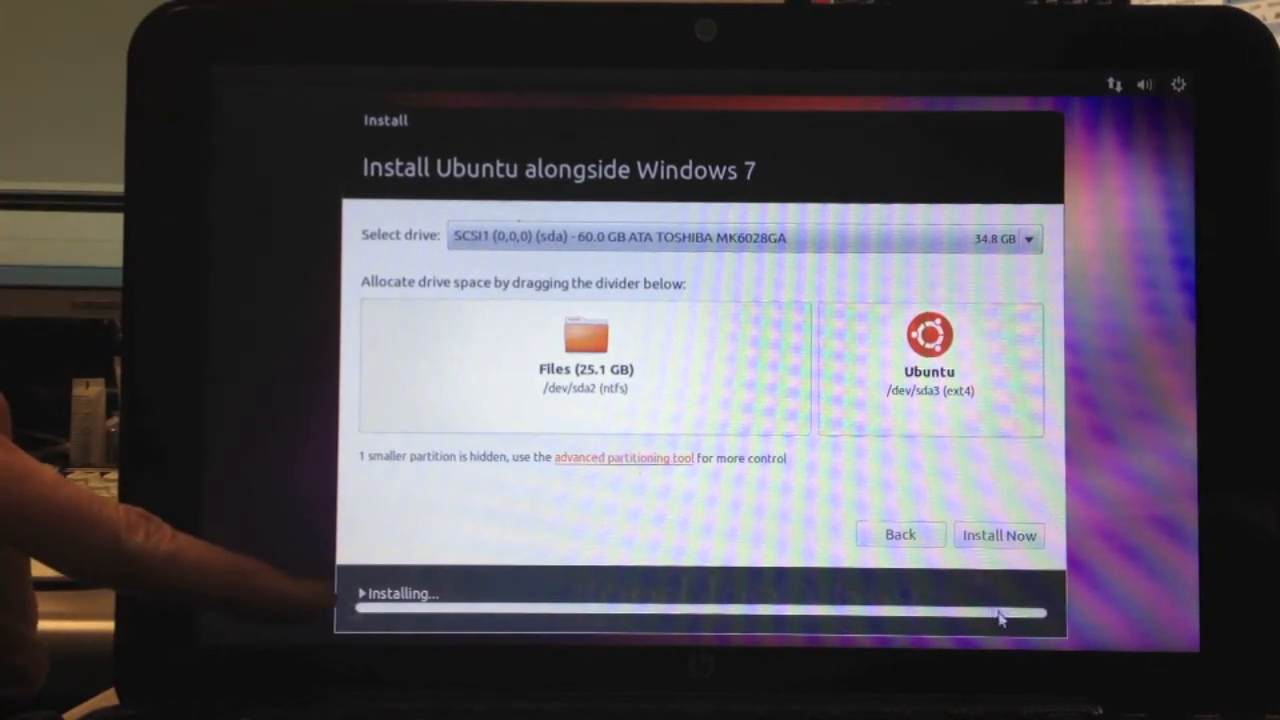
click(998, 535)
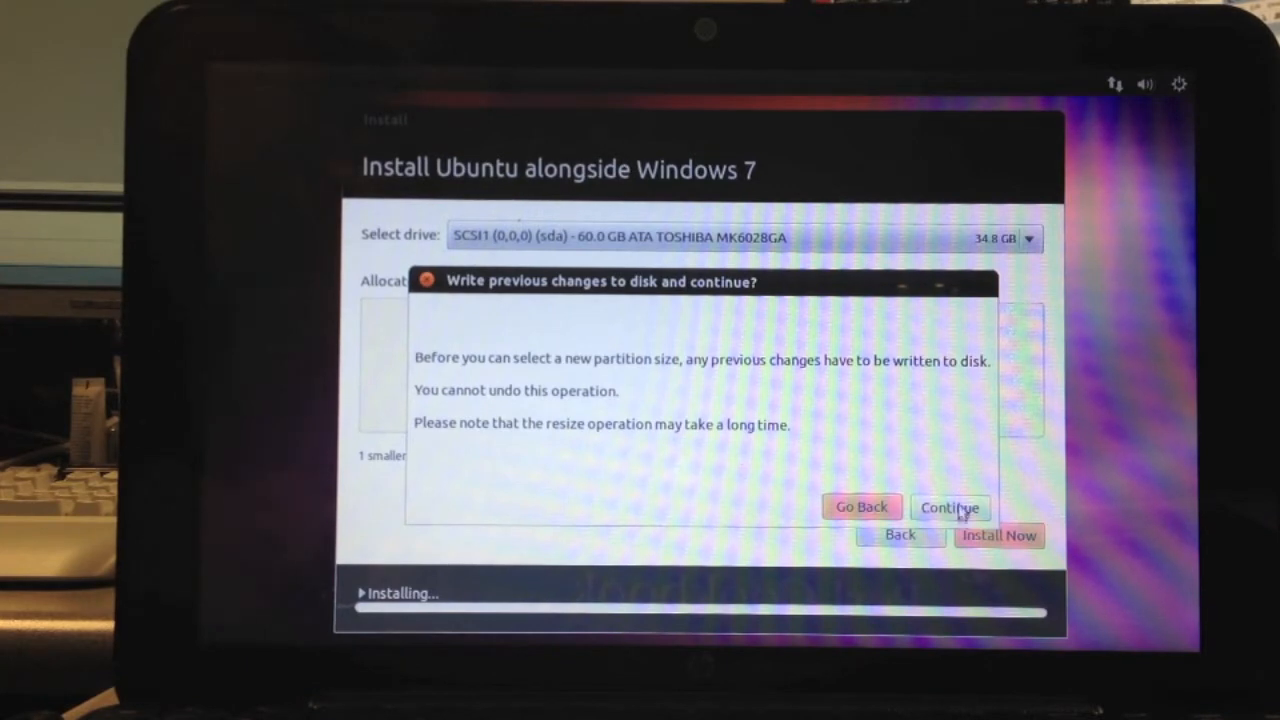
click(950, 507)
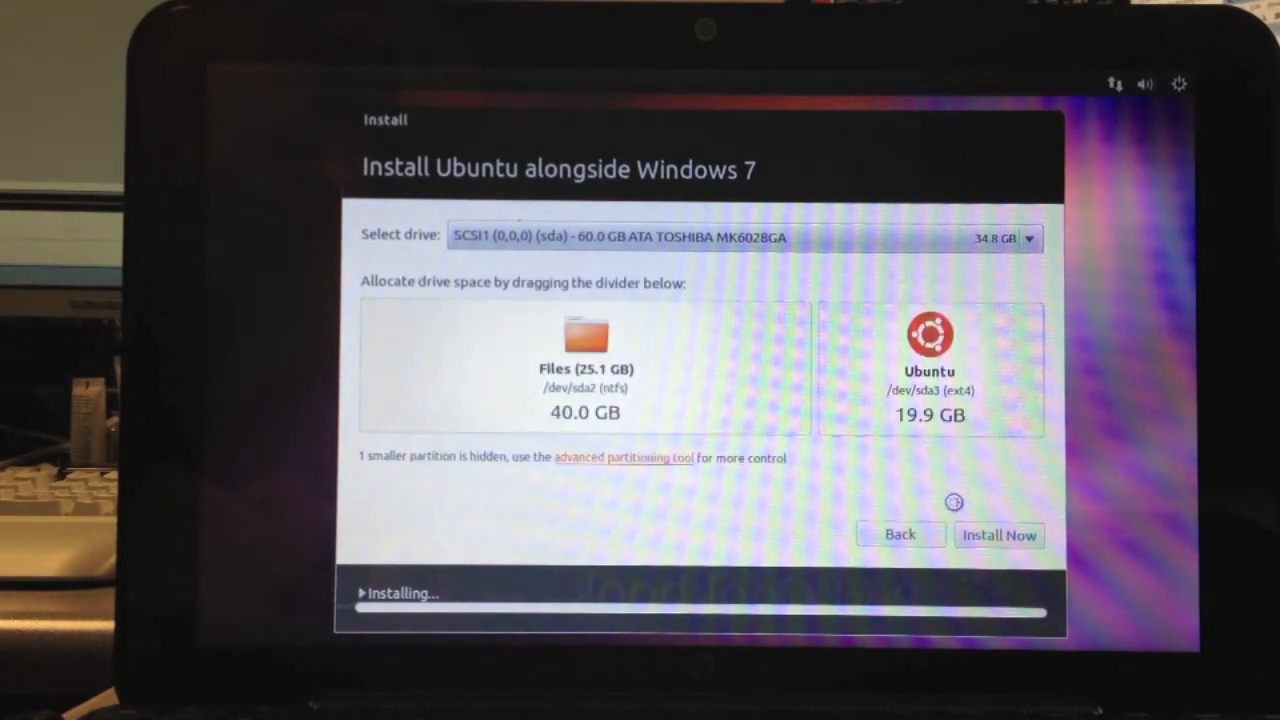
- Accept Los Angeles as the location on the 'Where are you?' page
click(998, 534)
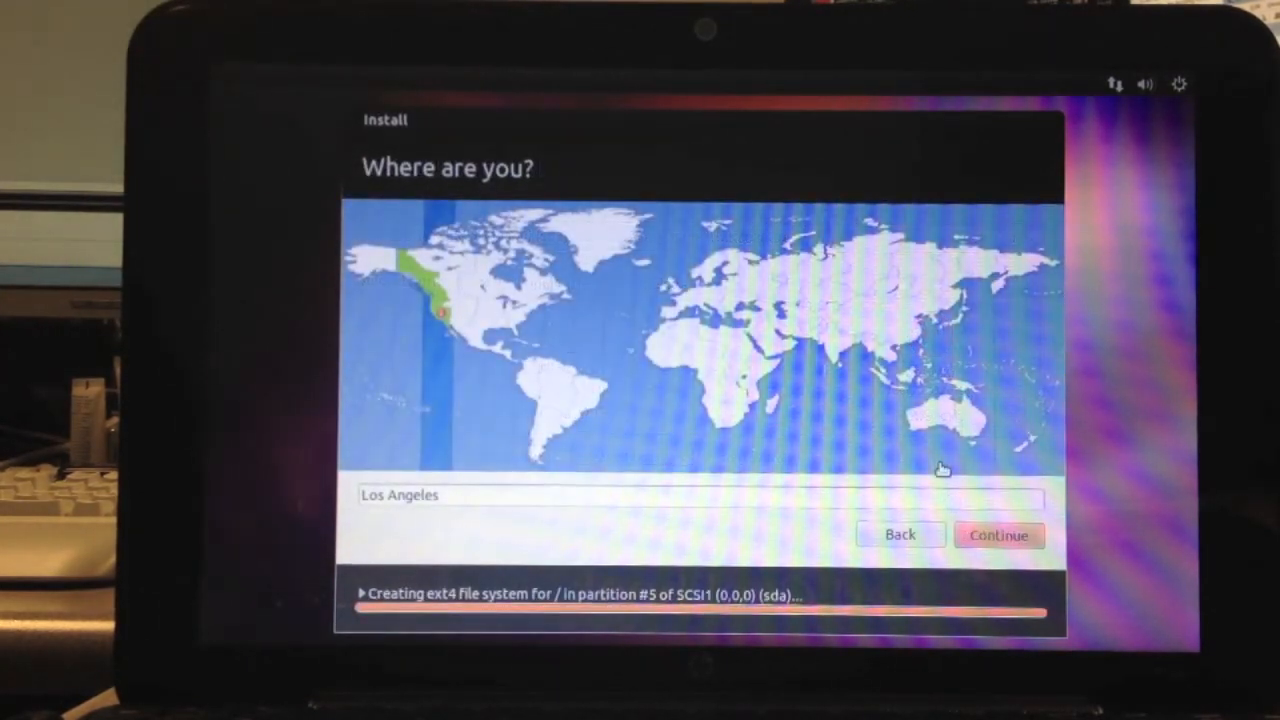
mouse_move(1035, 577)
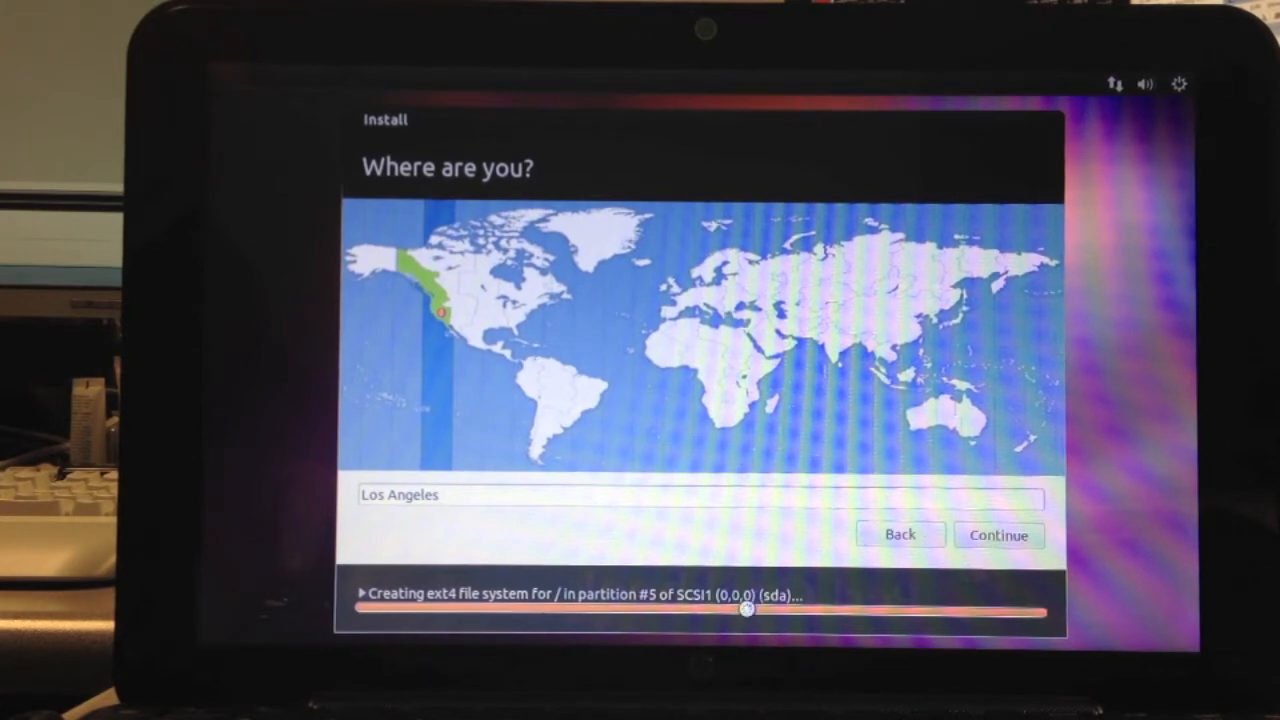
click(998, 535)
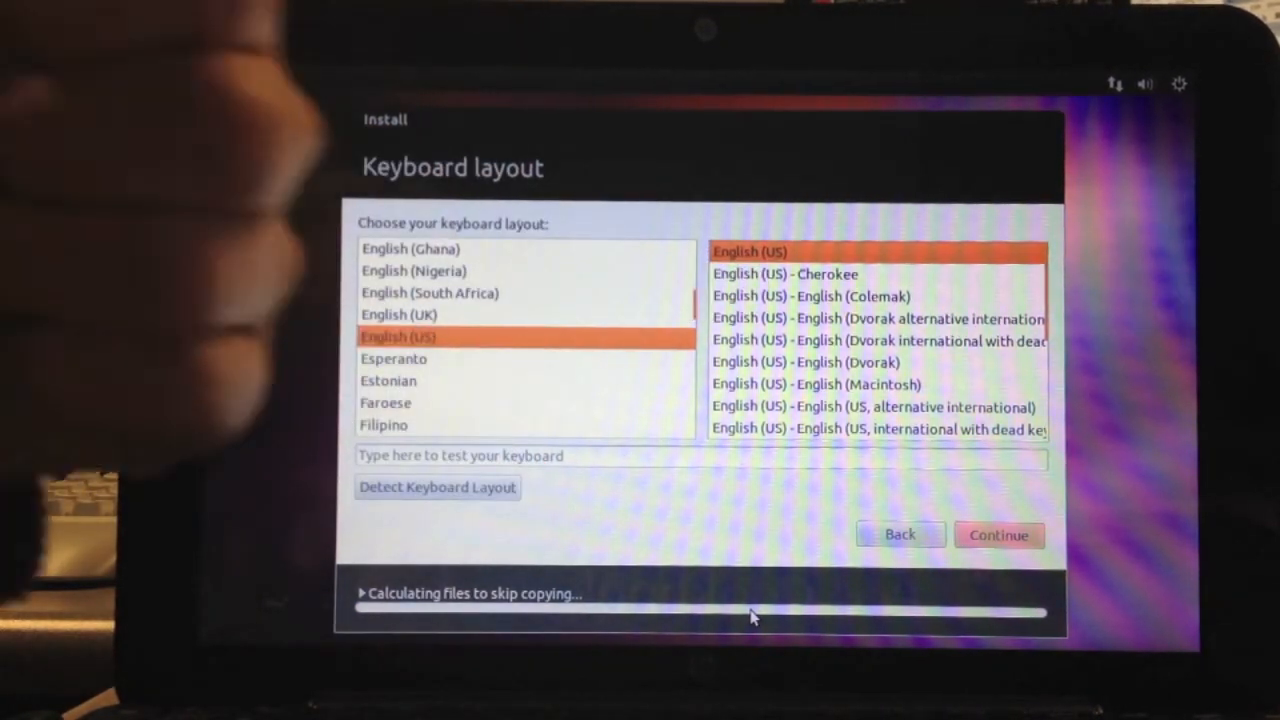
mouse_move(967, 363)
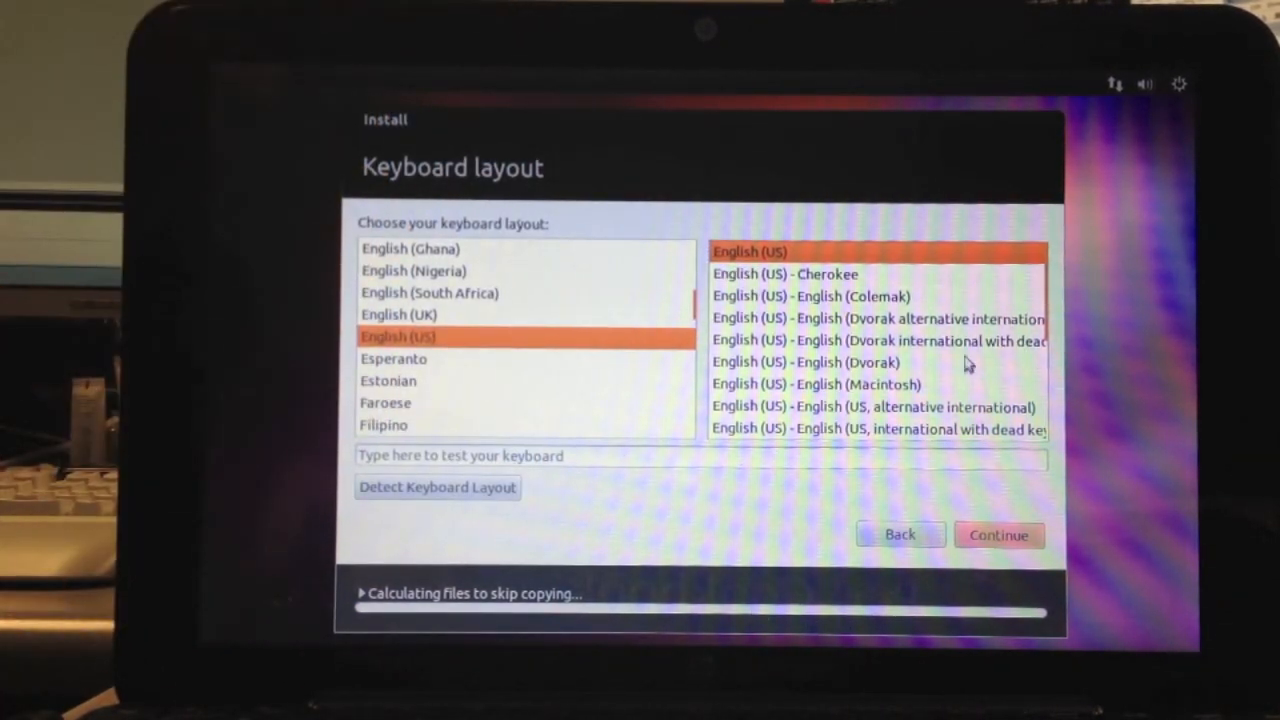
- Accept English (US) in both keyboard layout lists
scroll(down, 3)
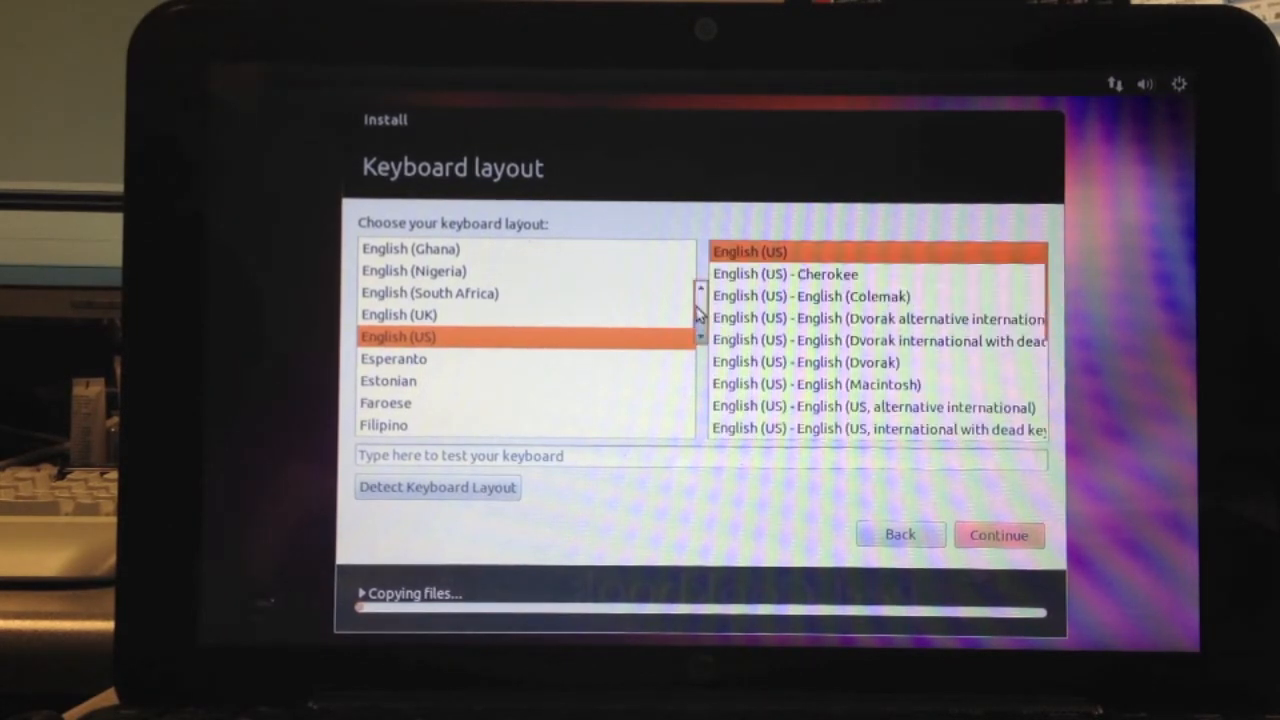
scroll(down, 3)
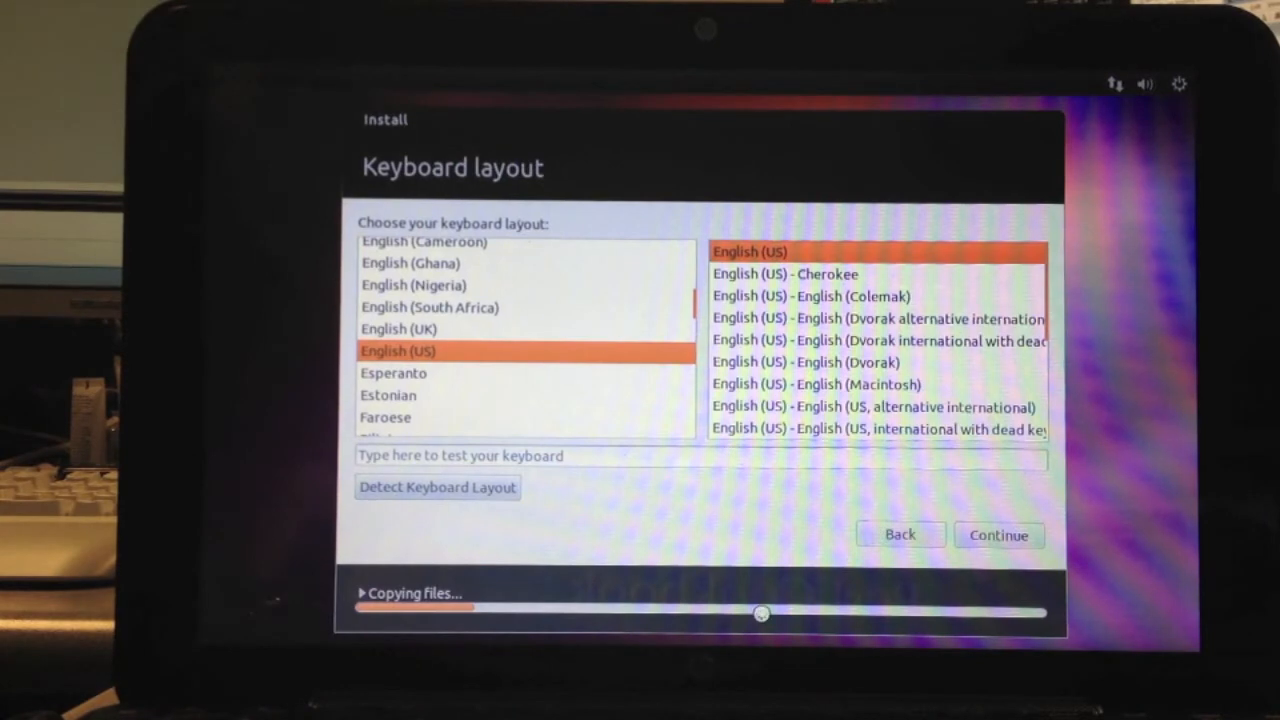
click(997, 535)
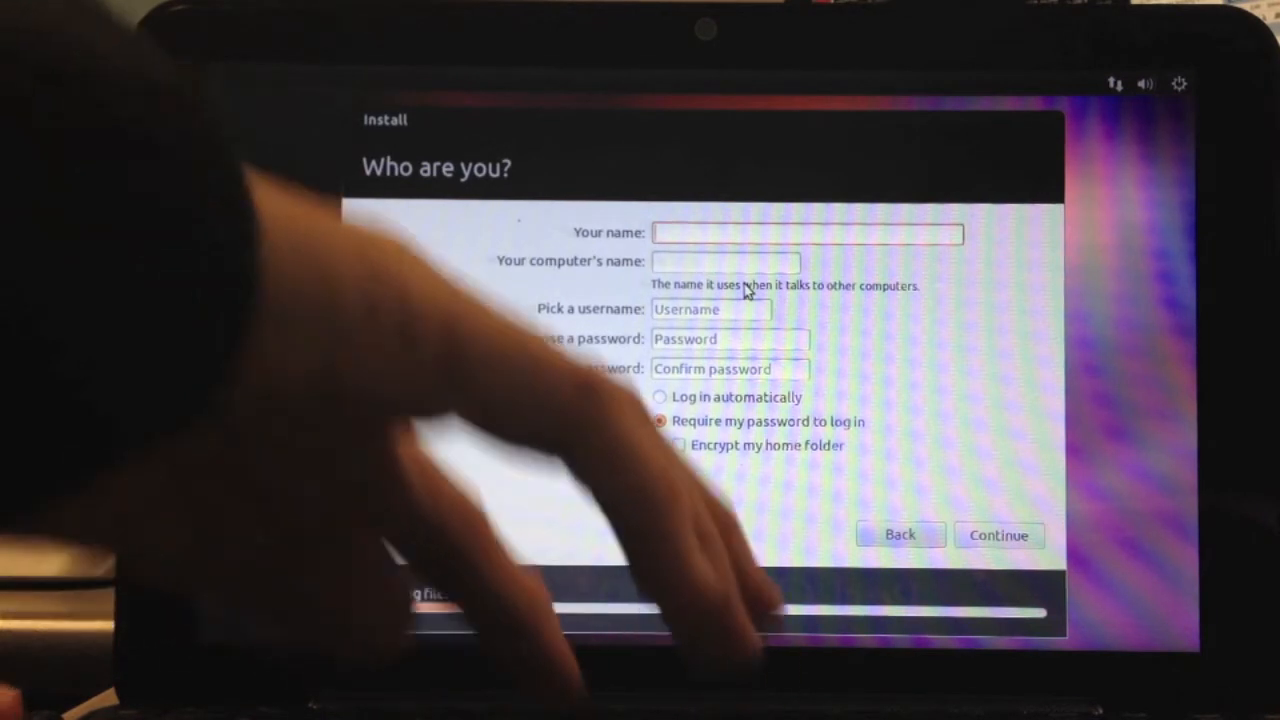
- Enter the name 'Tan' and a password, then retype the password to confirm
text(T)
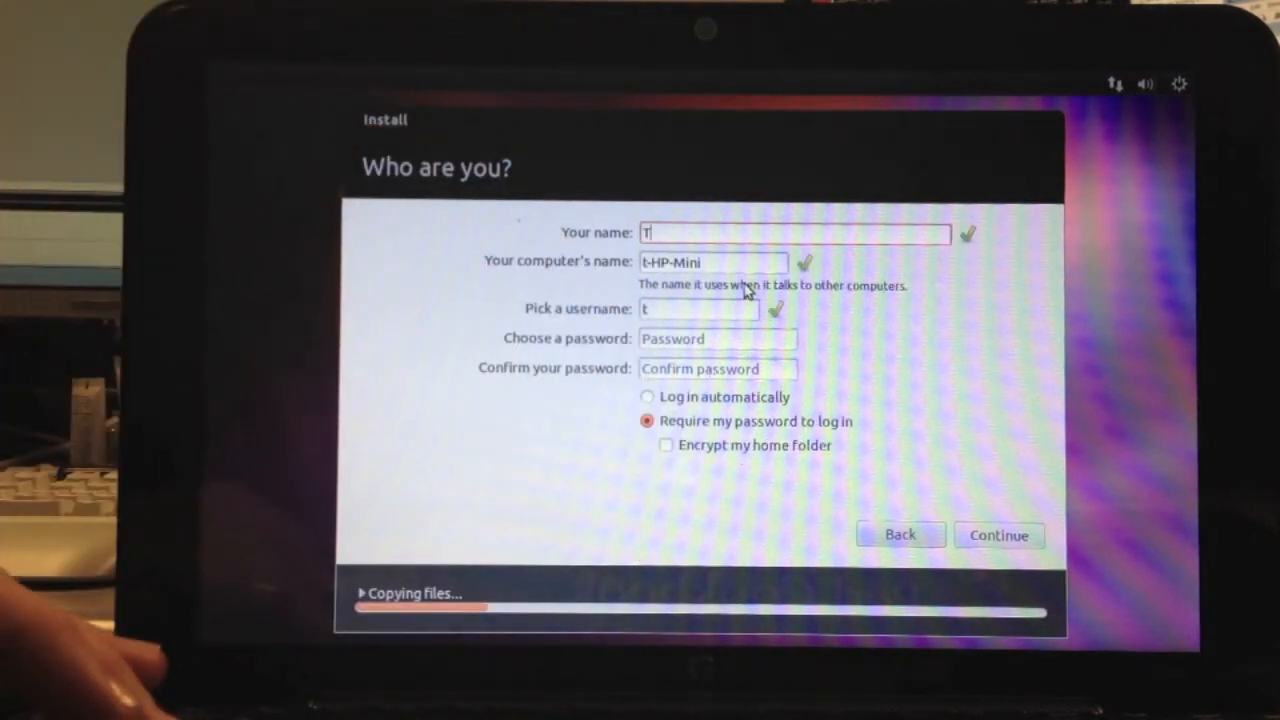
text(a)
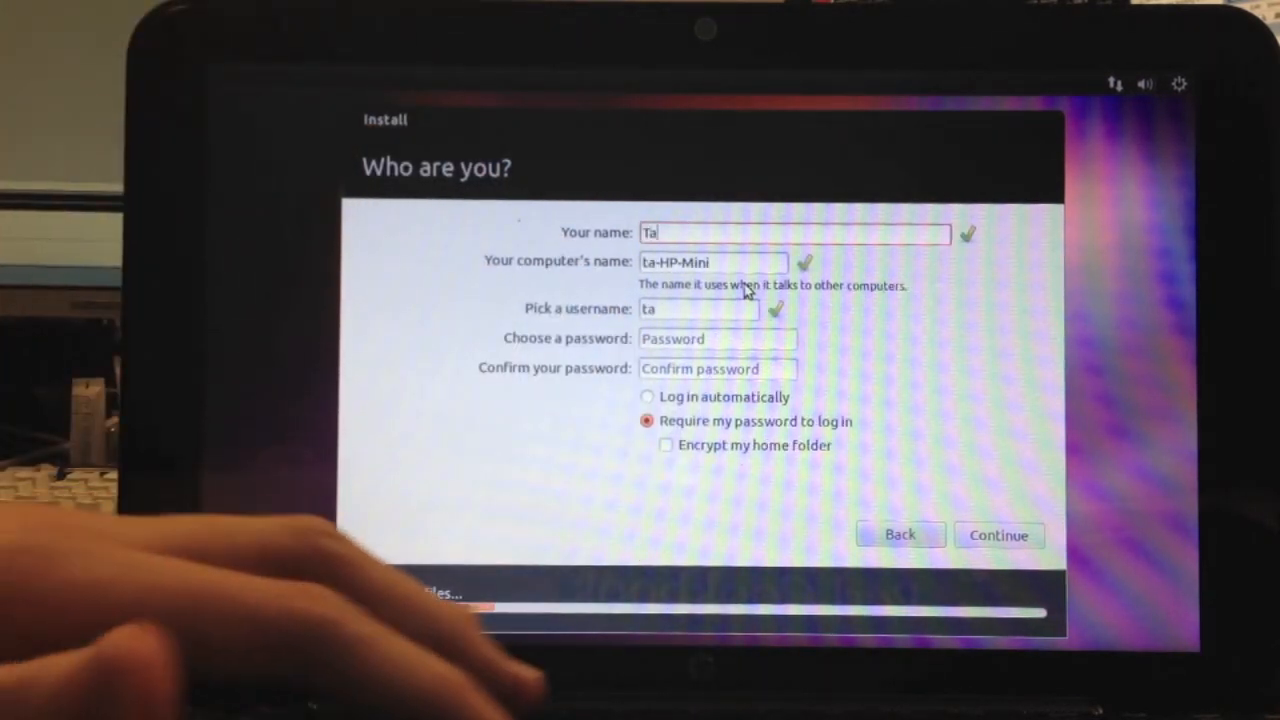
text(nya)
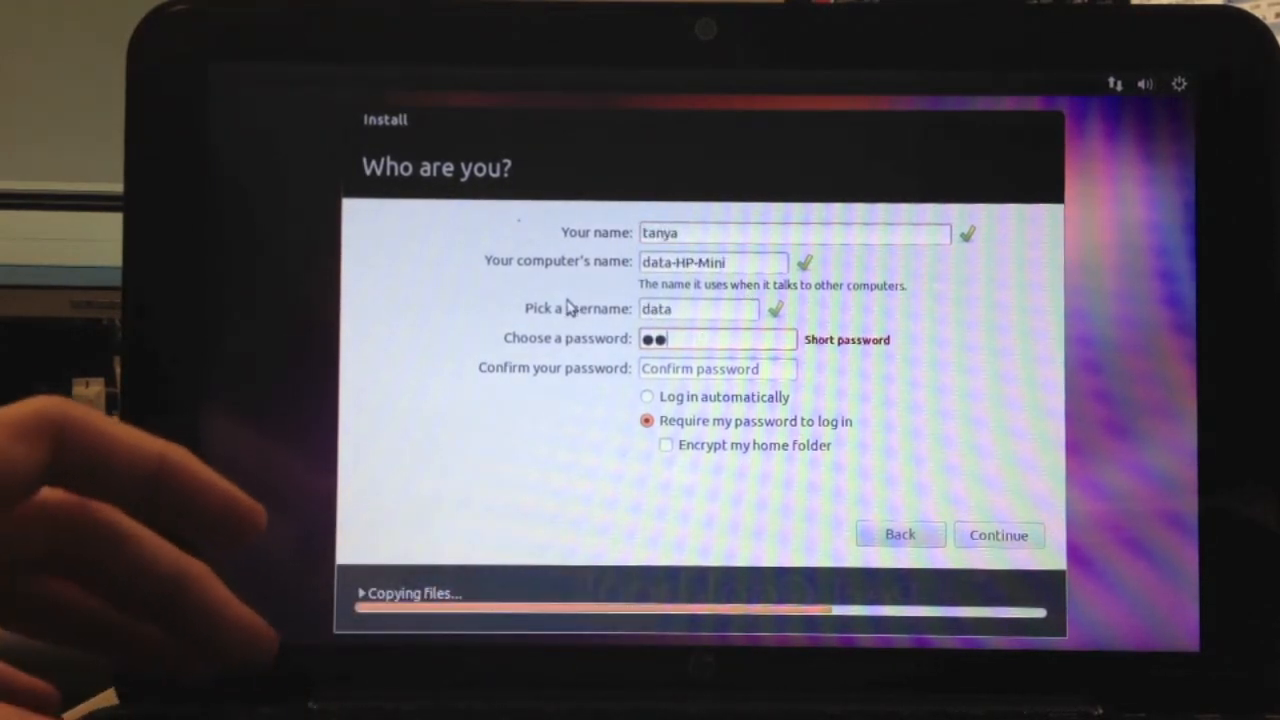
text(•)
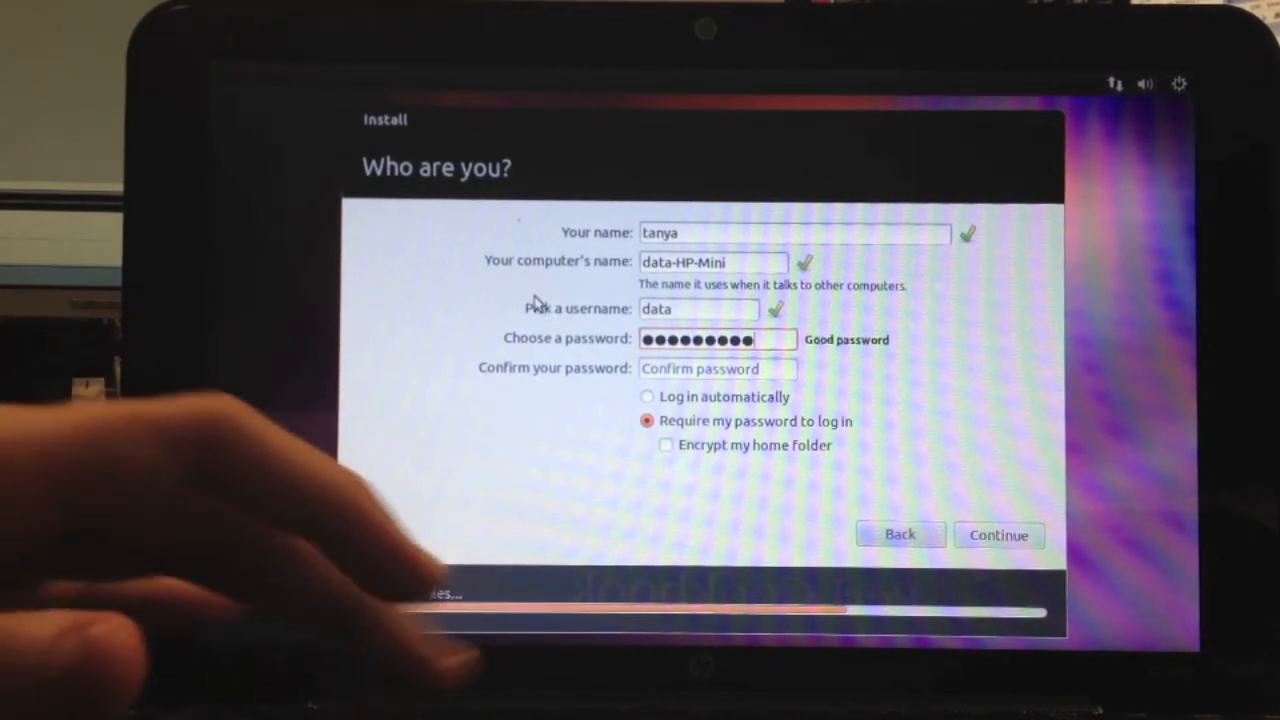
click(717, 368)
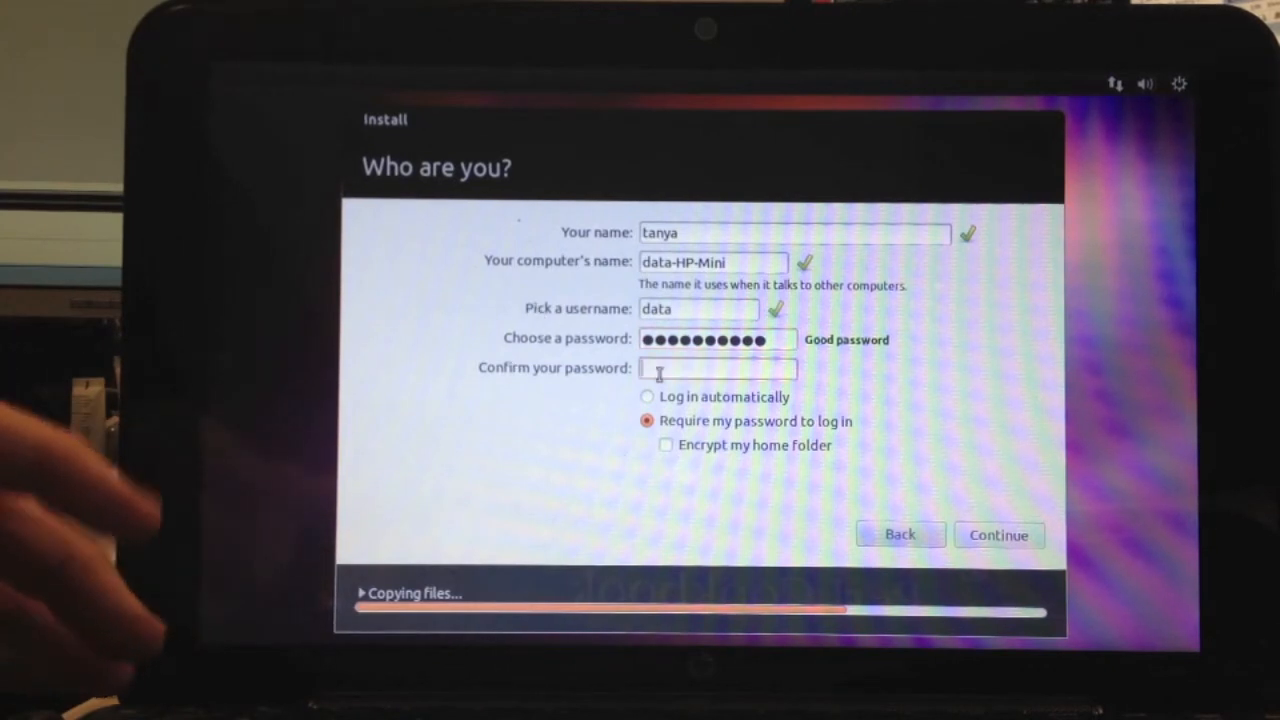
text(•••)
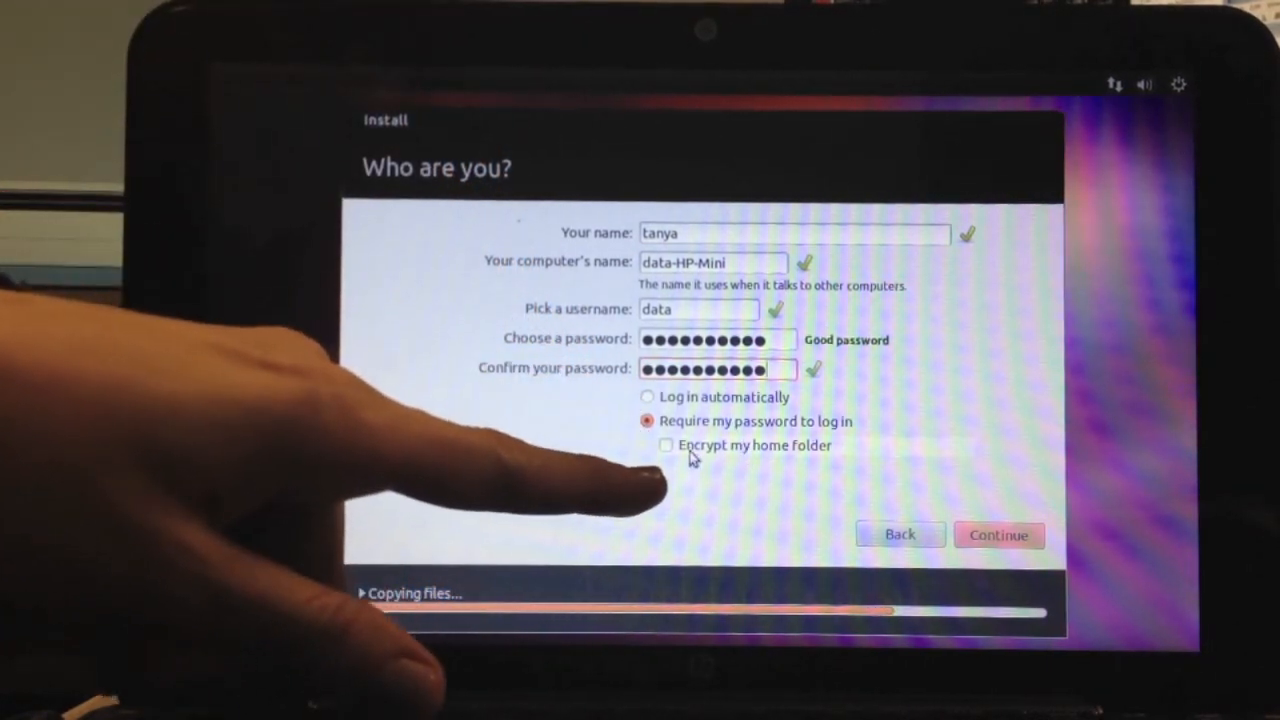
- Keep password-required login with home encryption off, and submit the account details
click(666, 445)
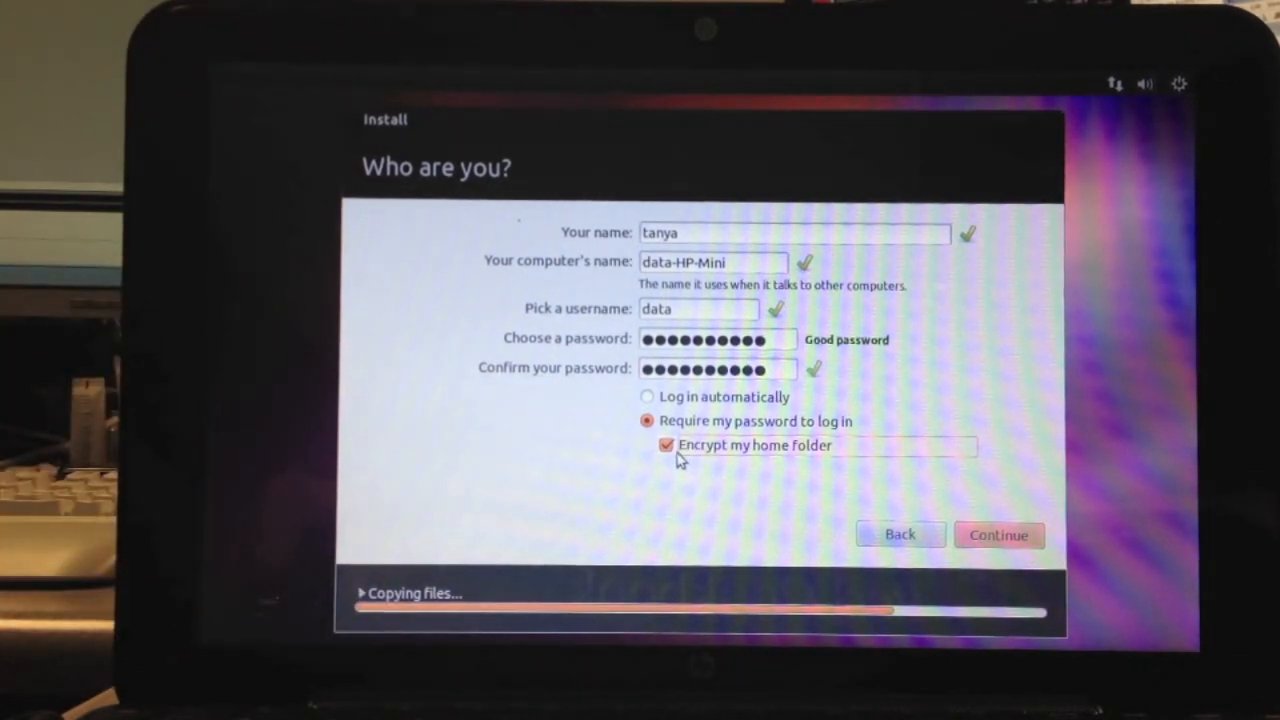
click(666, 444)
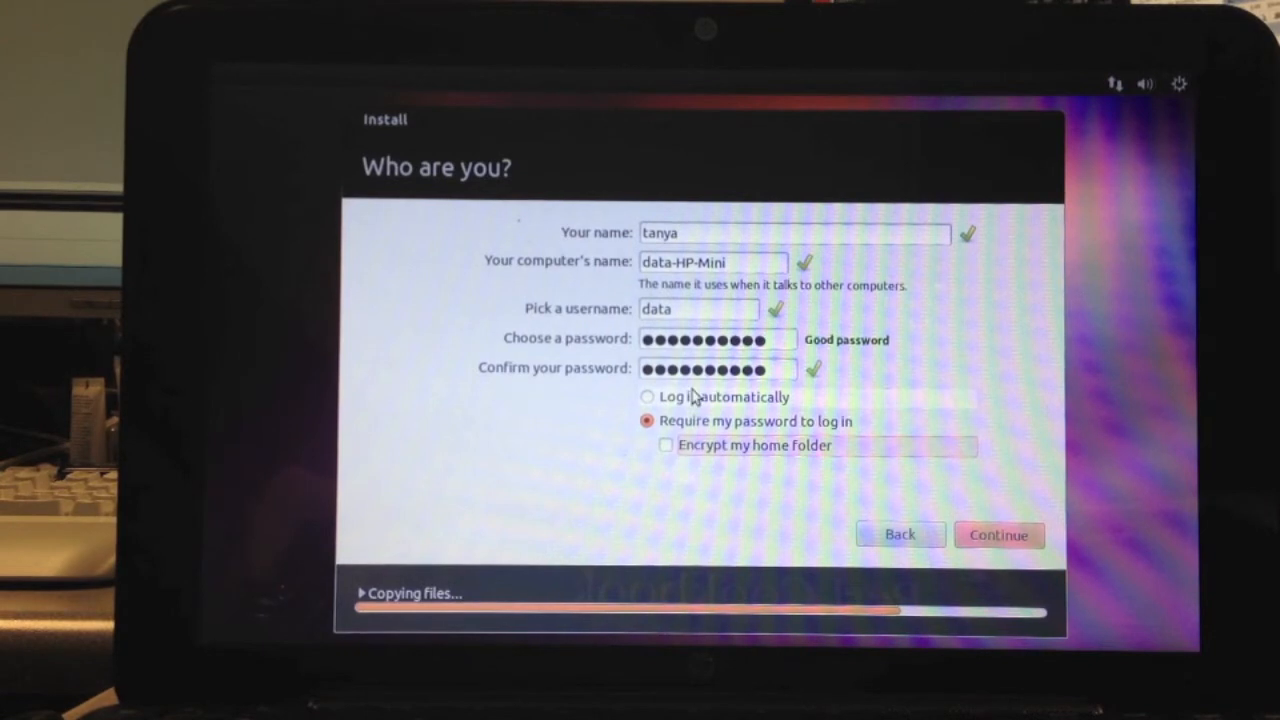
click(647, 397)
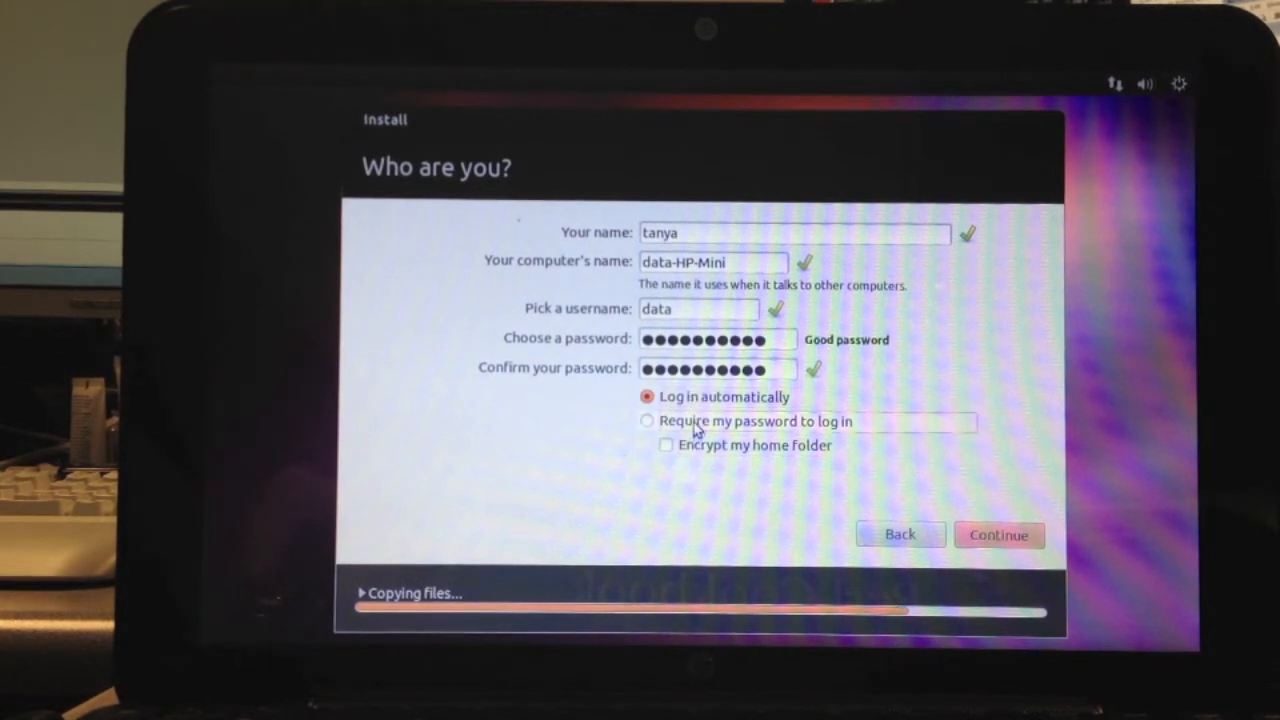
click(647, 421)
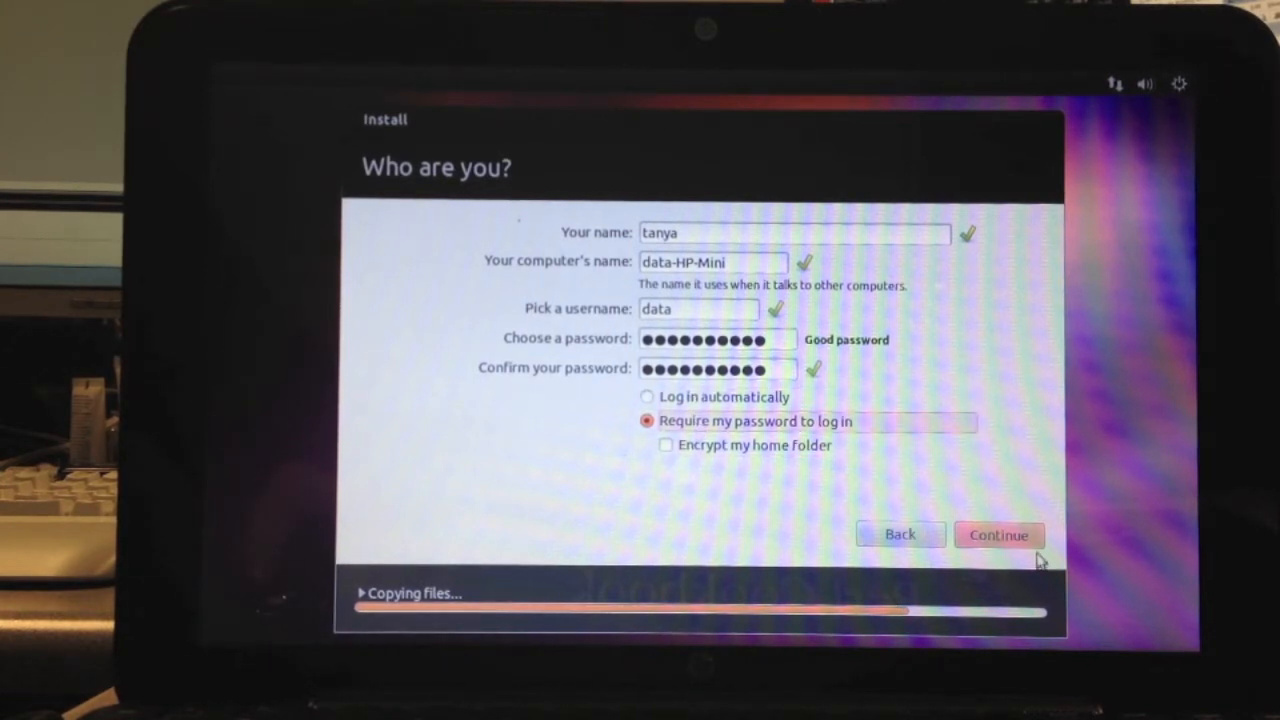
click(998, 534)
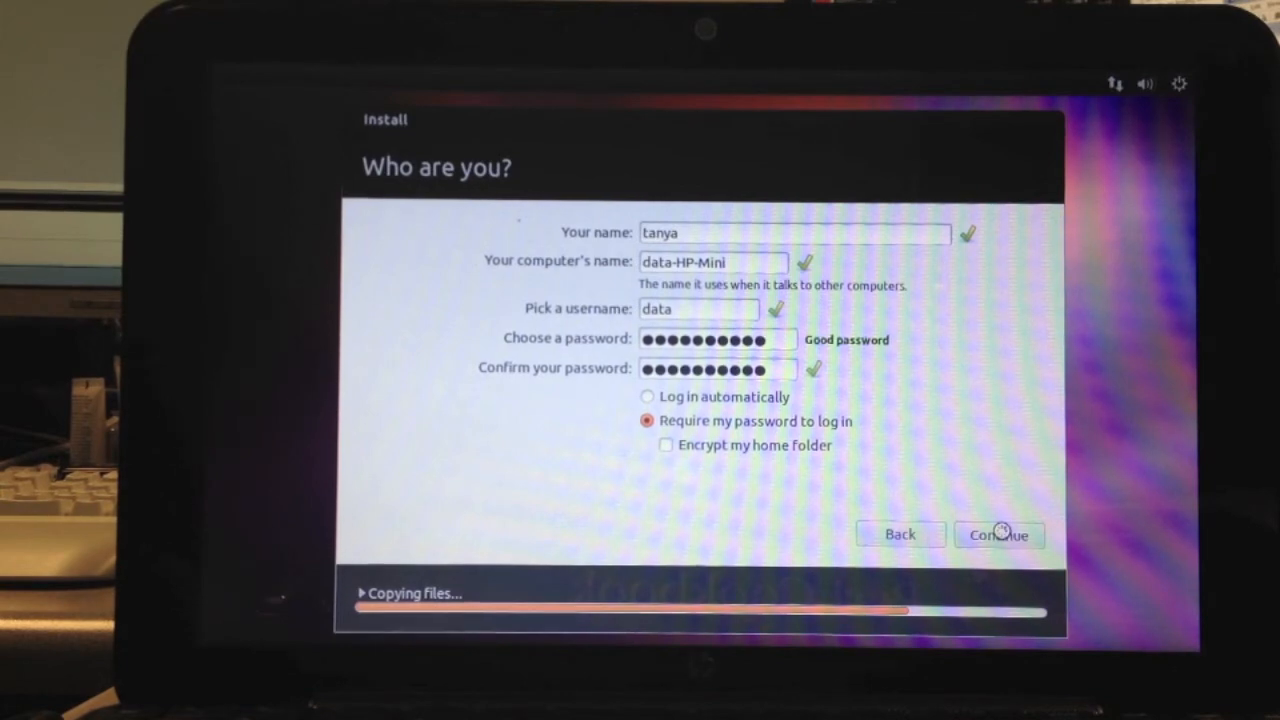
click(998, 534)
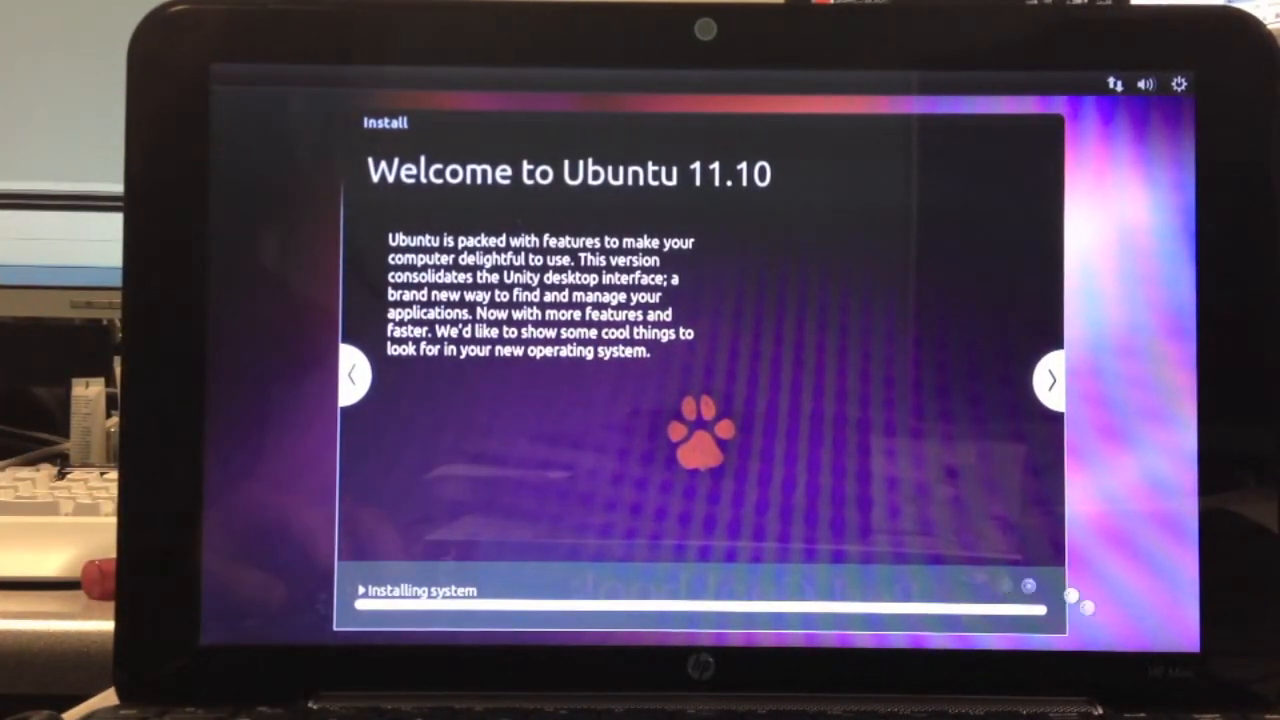
- Advance through the Welcome, Photos and Personal cloud feature slides
click(1049, 379)
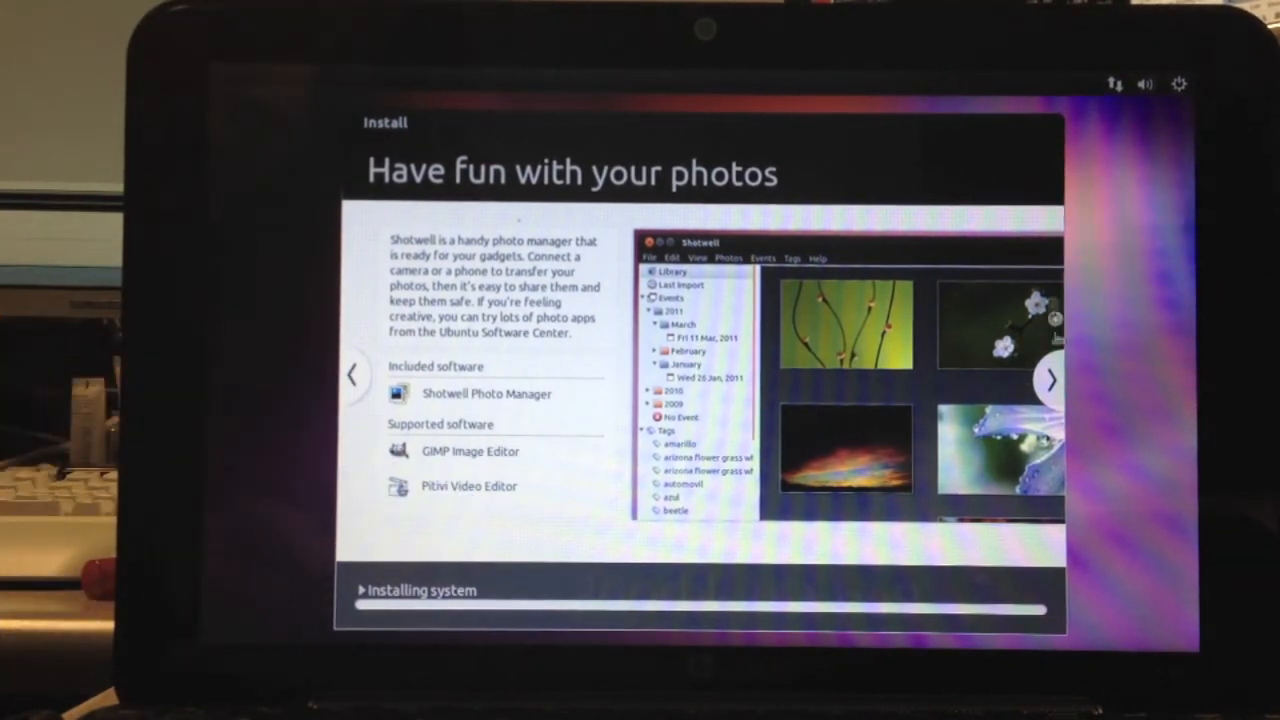
click(1050, 378)
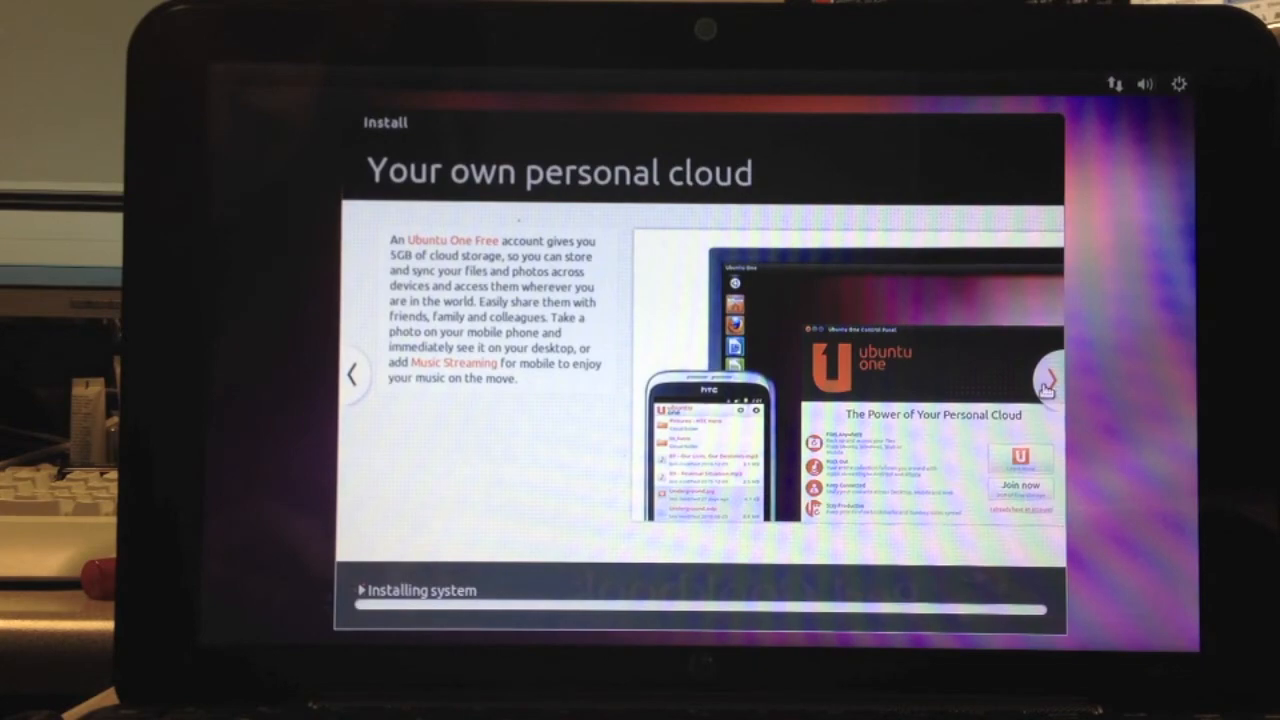
click(1046, 375)
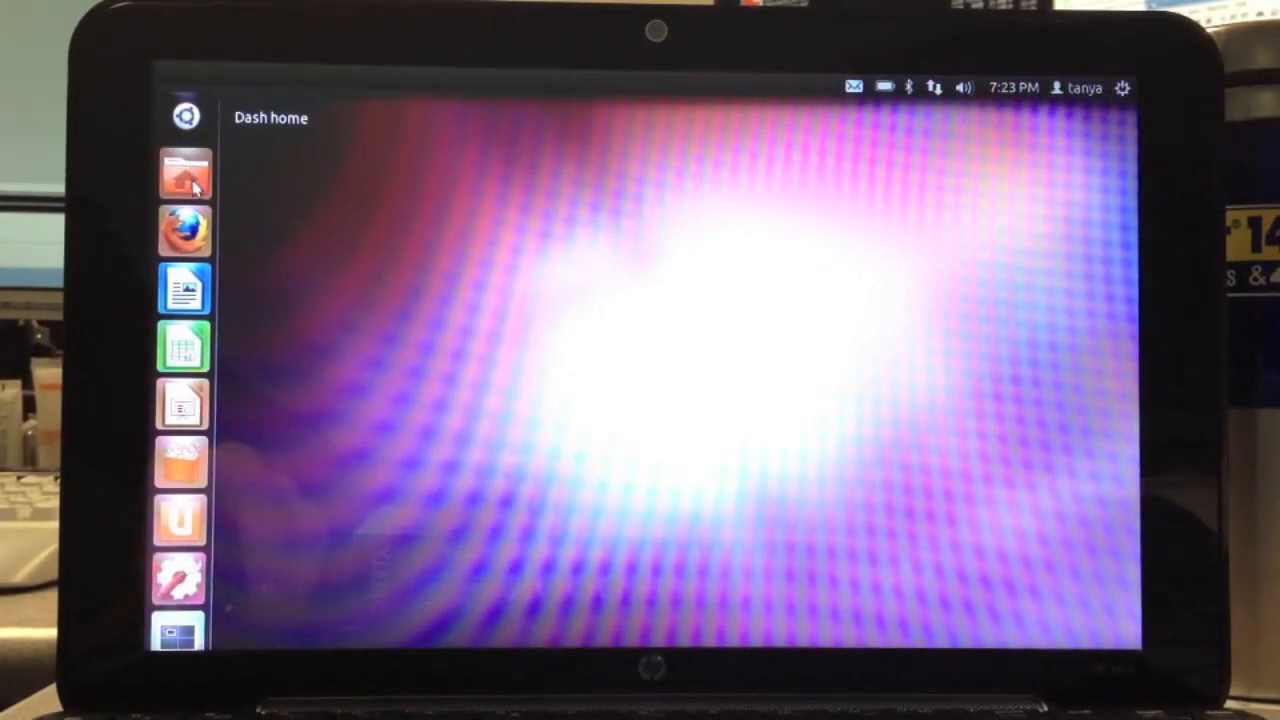
mouse_move(185, 232)
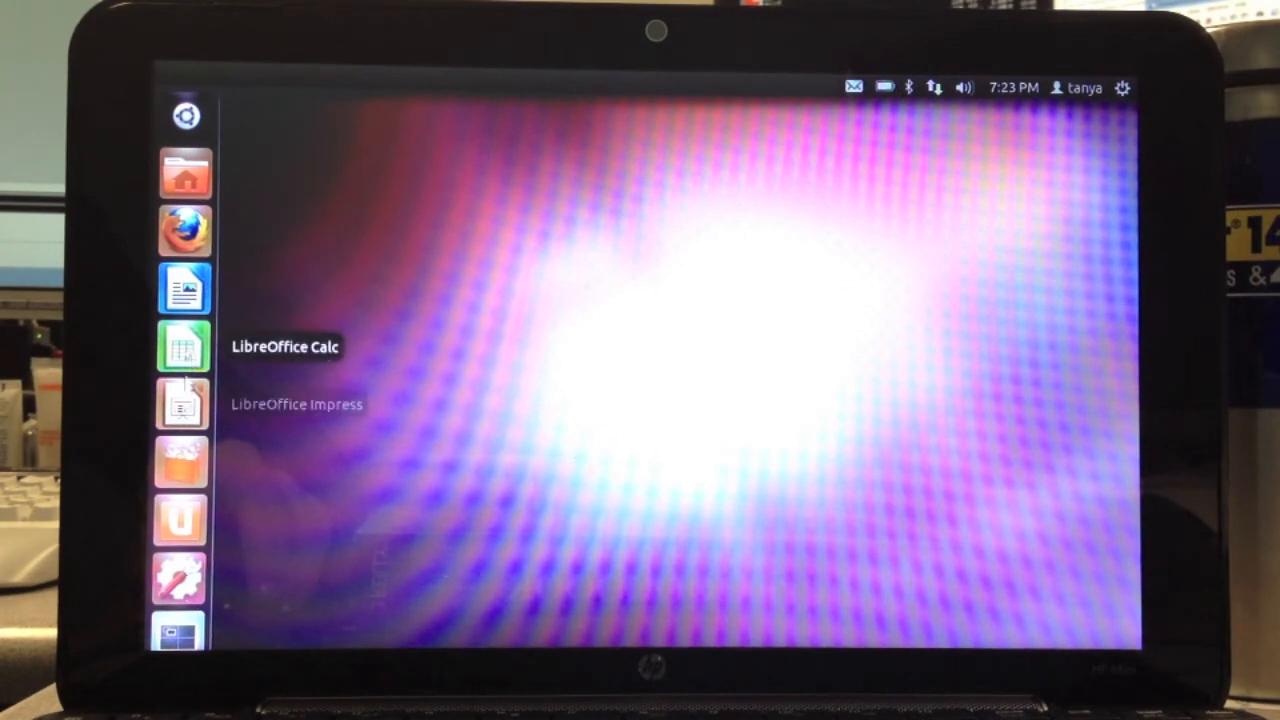
mouse_move(183, 578)
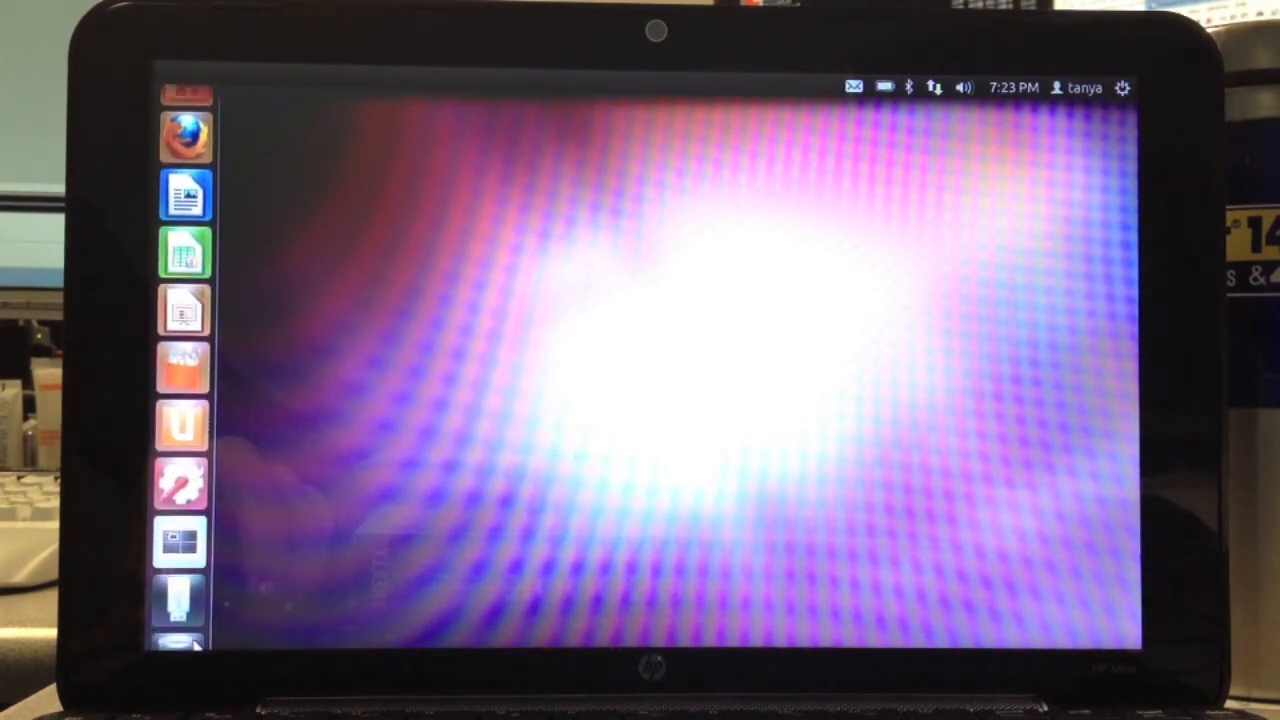
- Open the top-right gear menu offering settings, lock, log out and shut down
click(1122, 88)
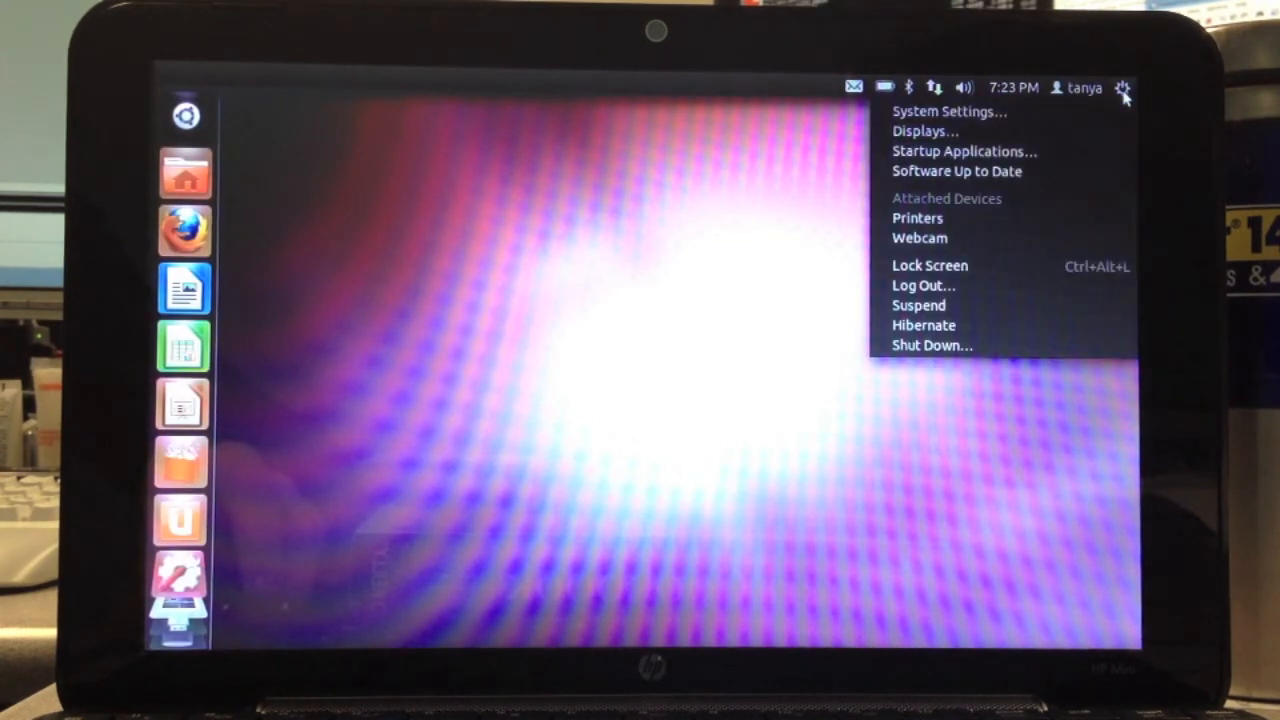
mouse_move(1020, 295)
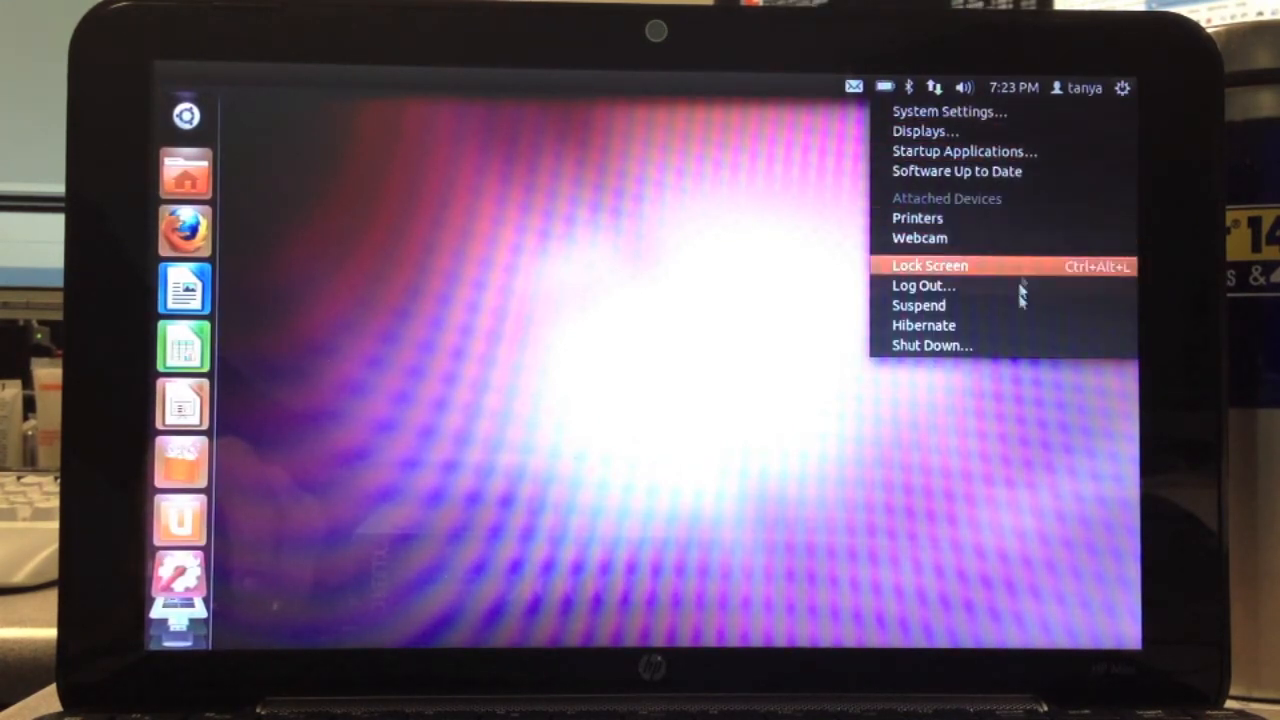
mouse_move(1015, 345)
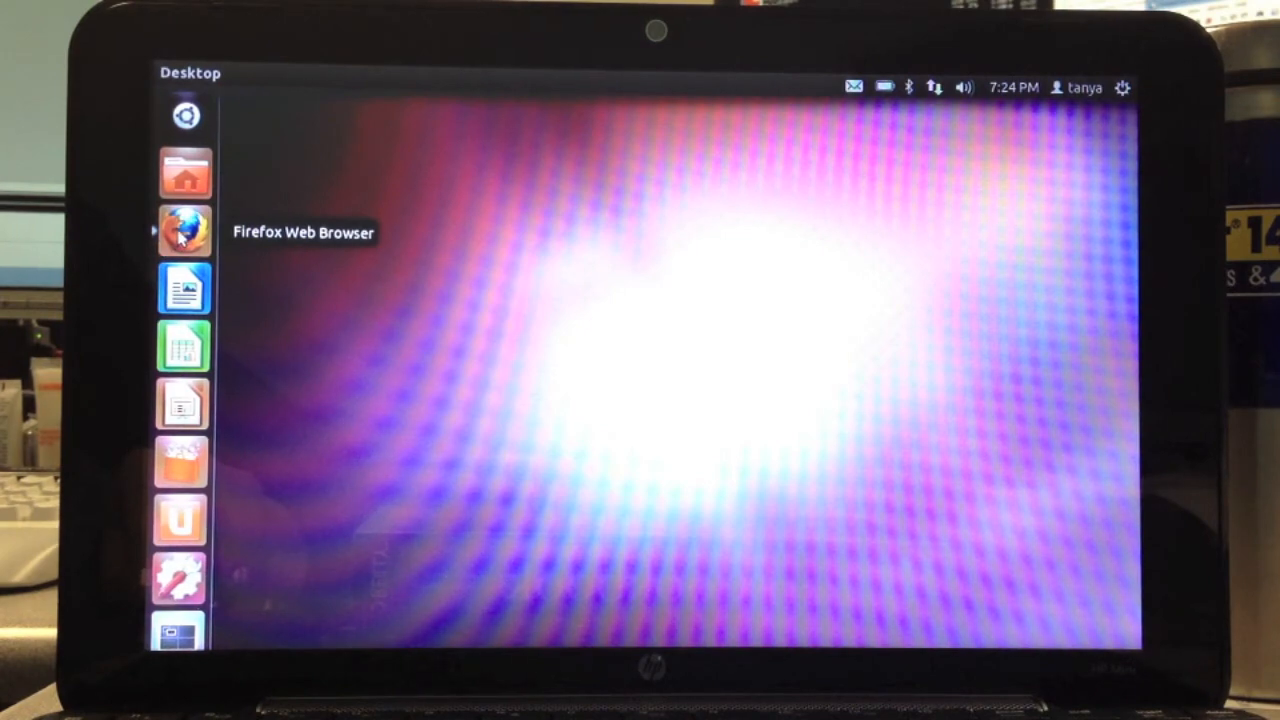
- Launch Firefox from the Unity launcher so it loads the Google home page
click(185, 231)
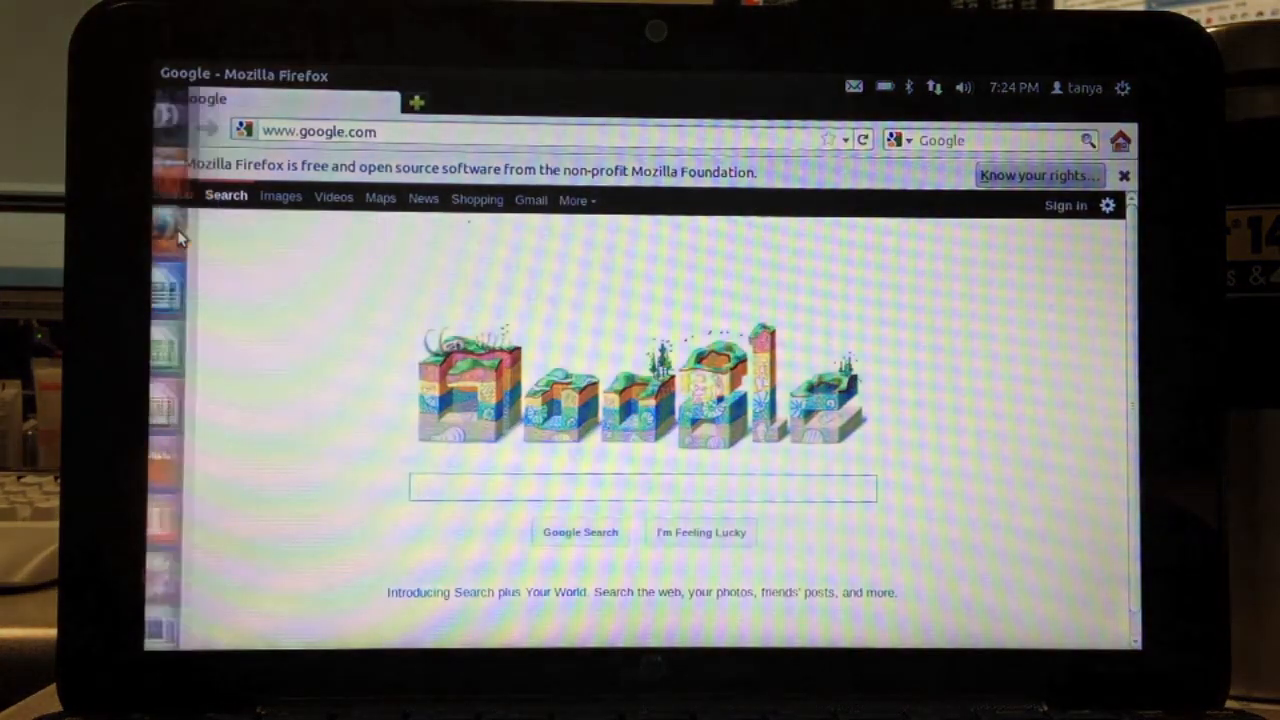